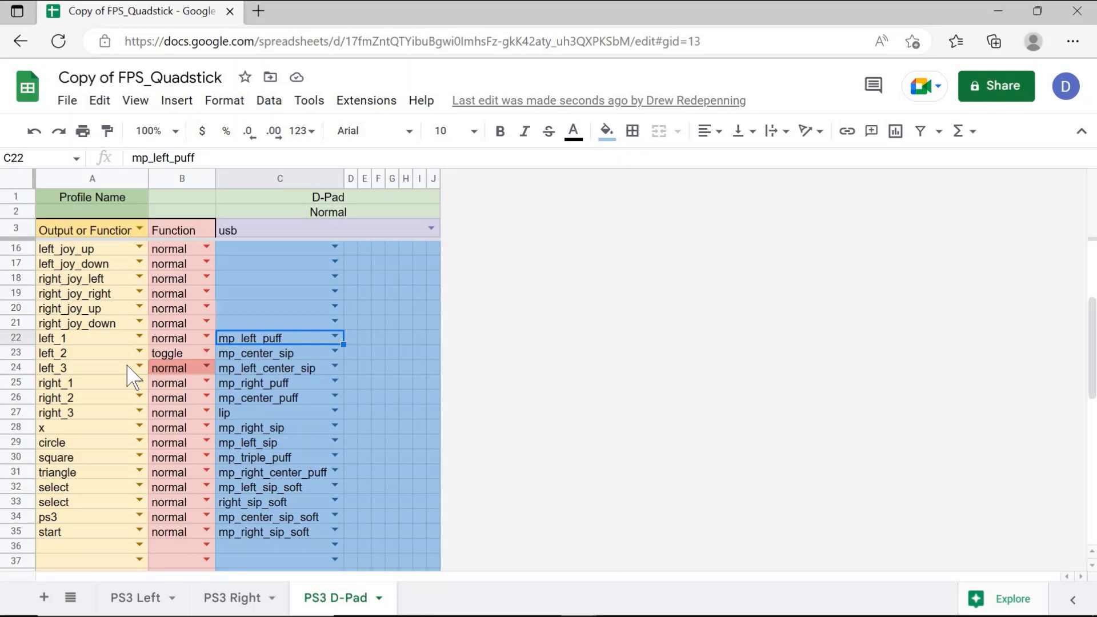
pyautogui.moveTo(103, 358)
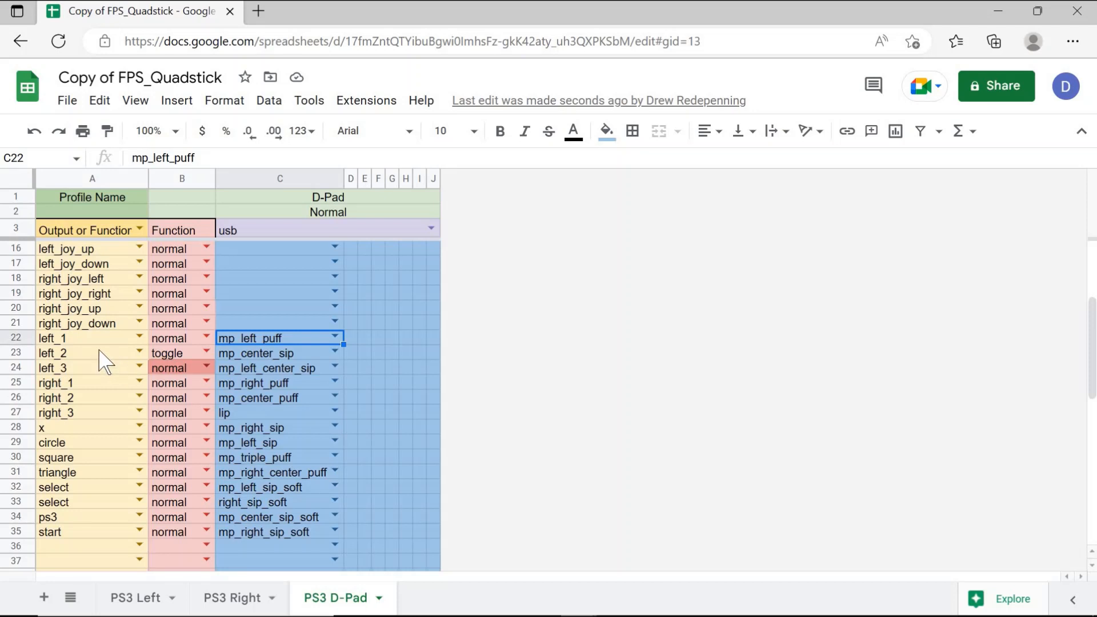
# - Start replacing the left_2 output in A23 with 'kb' to list the kb_ keyboard keys
pyautogui.click(76, 353)
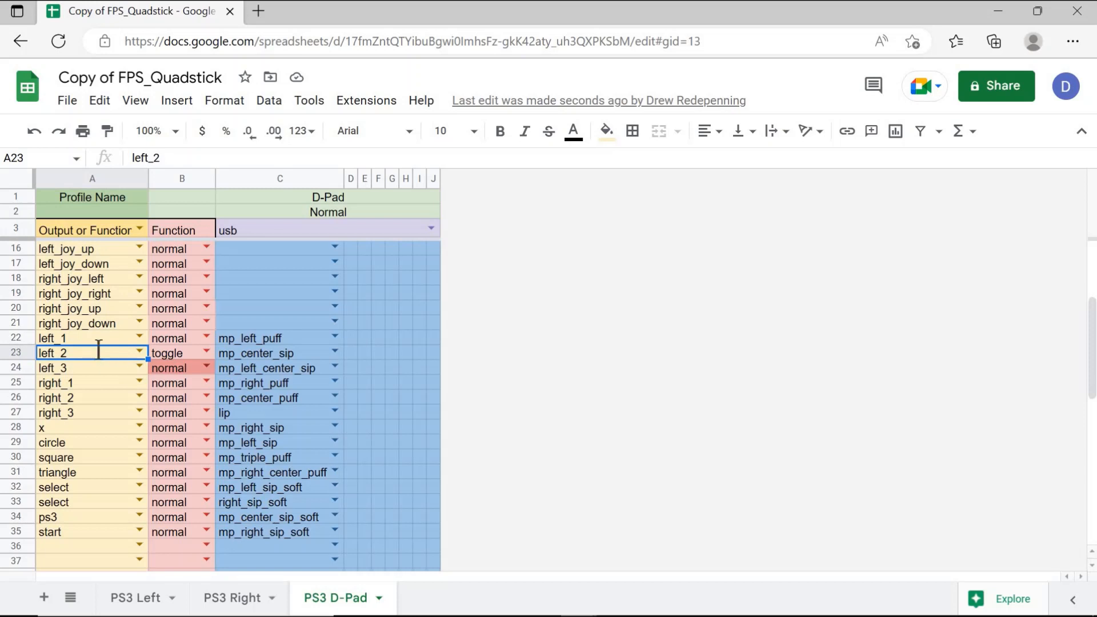
pyautogui.write('kb')
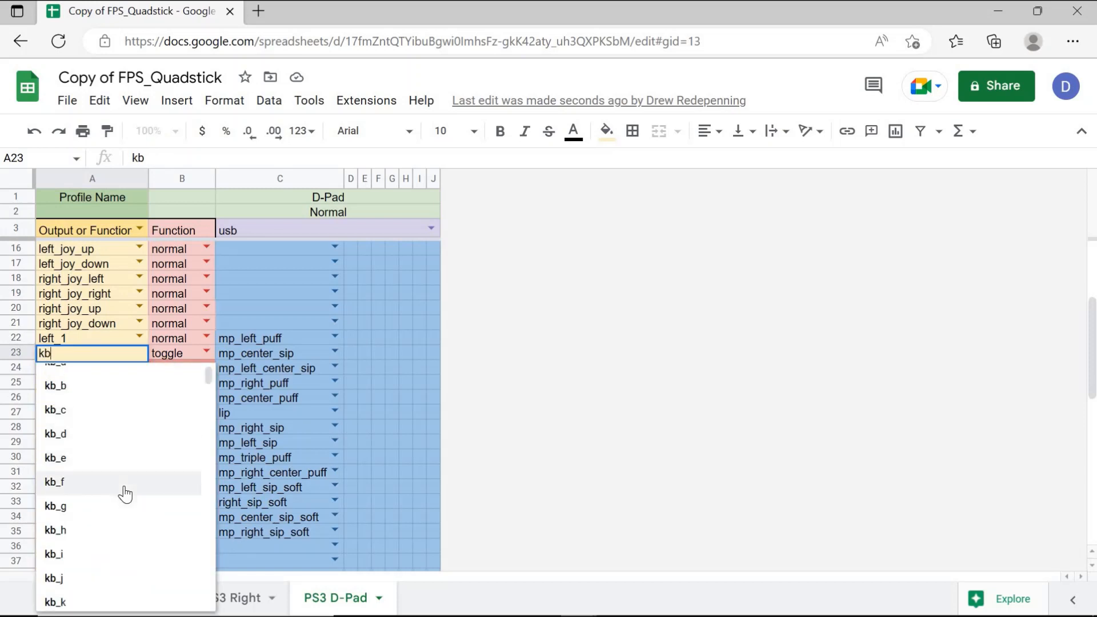
pyautogui.scroll(-3)
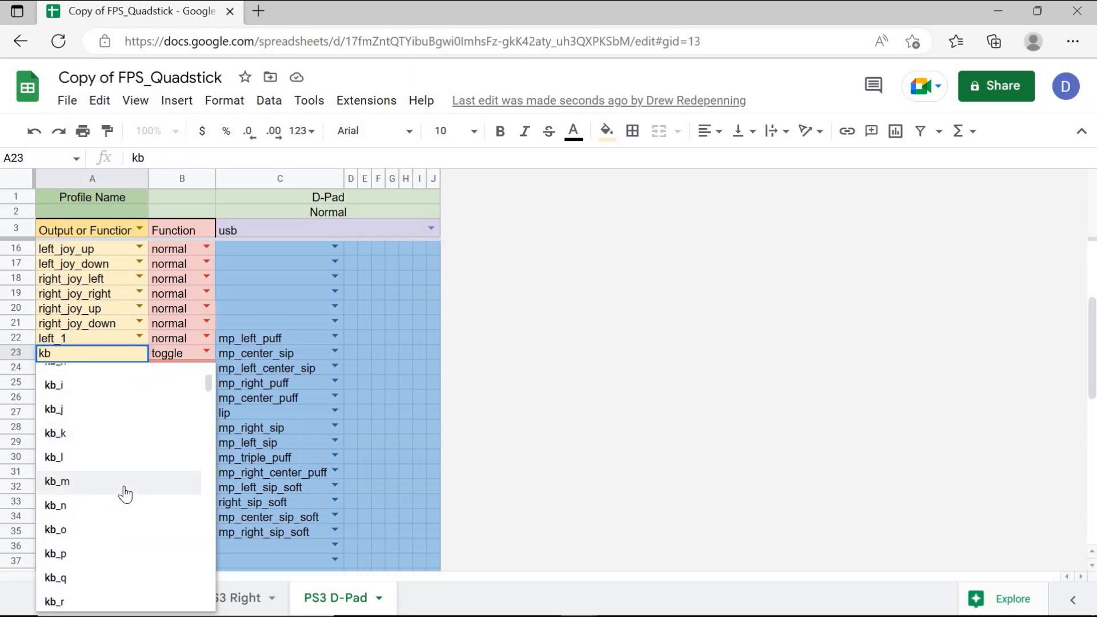
pyautogui.scroll(-3)
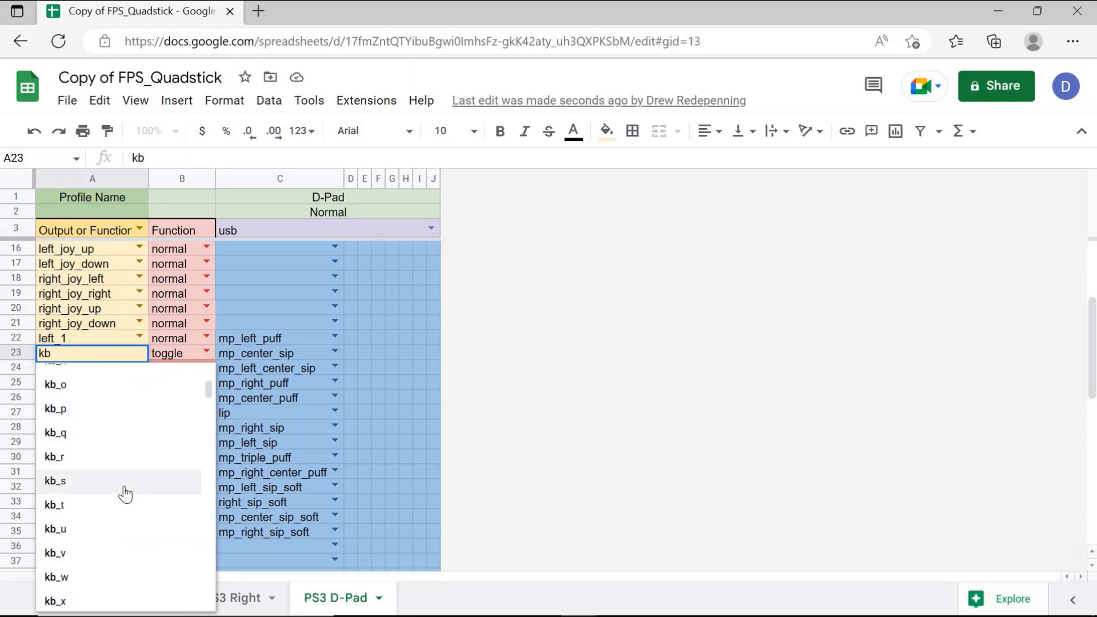
pyautogui.moveTo(281, 361)
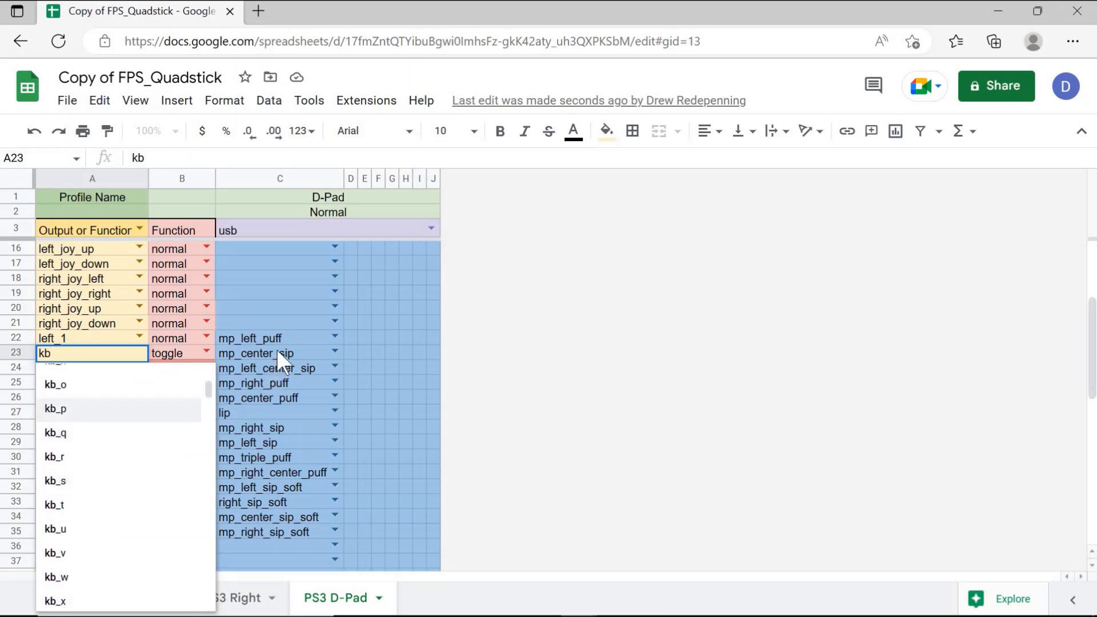
pyautogui.moveTo(126, 357)
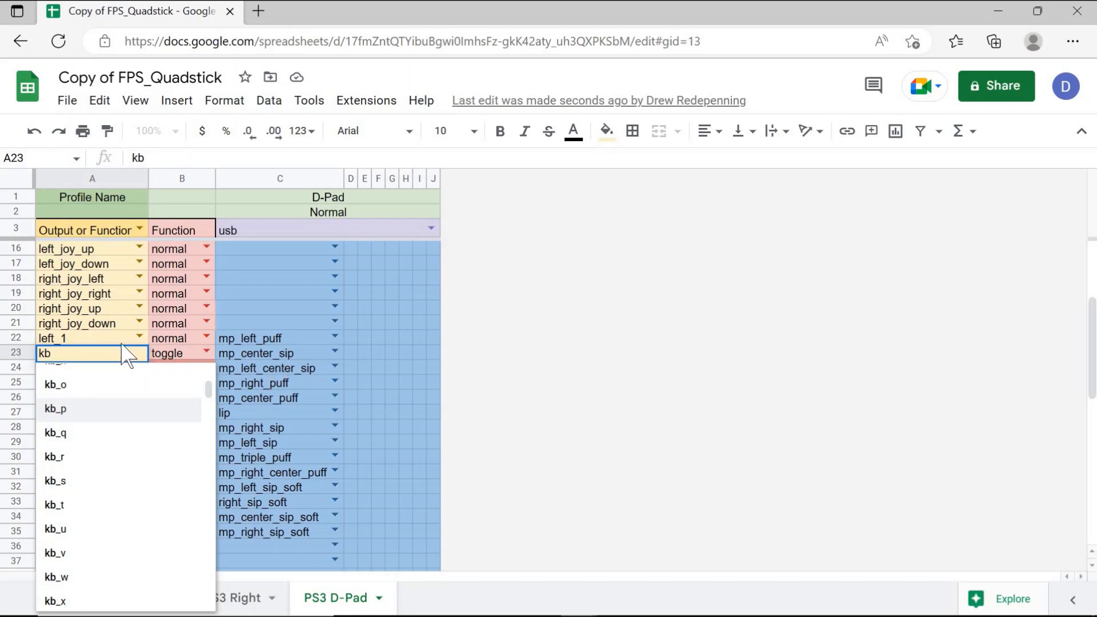
pyautogui.moveTo(111, 350)
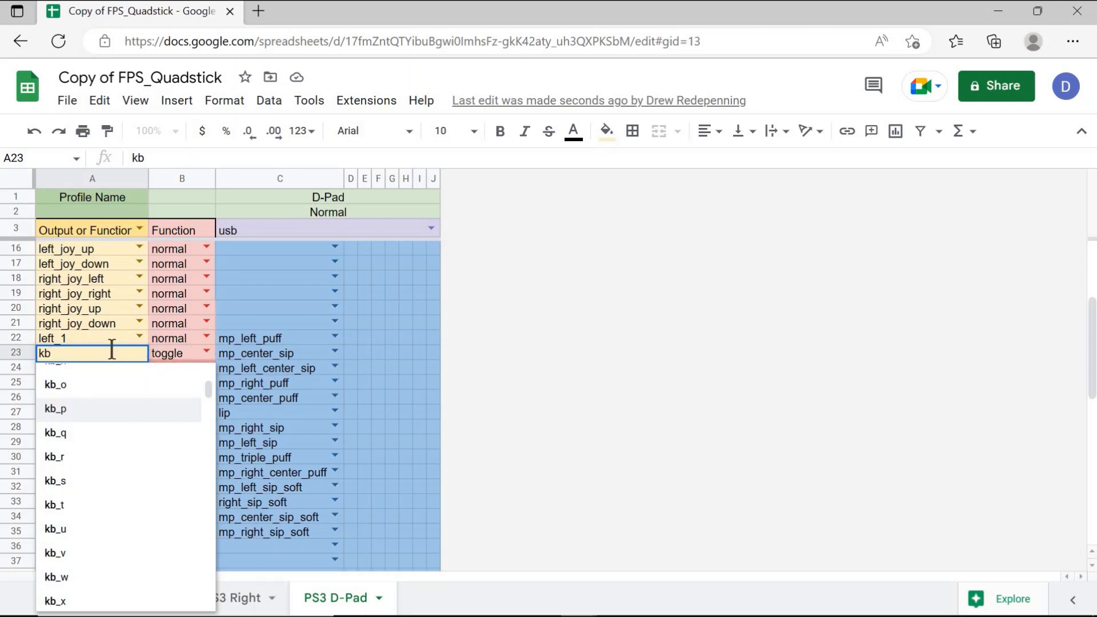
pyautogui.press('Backspace')
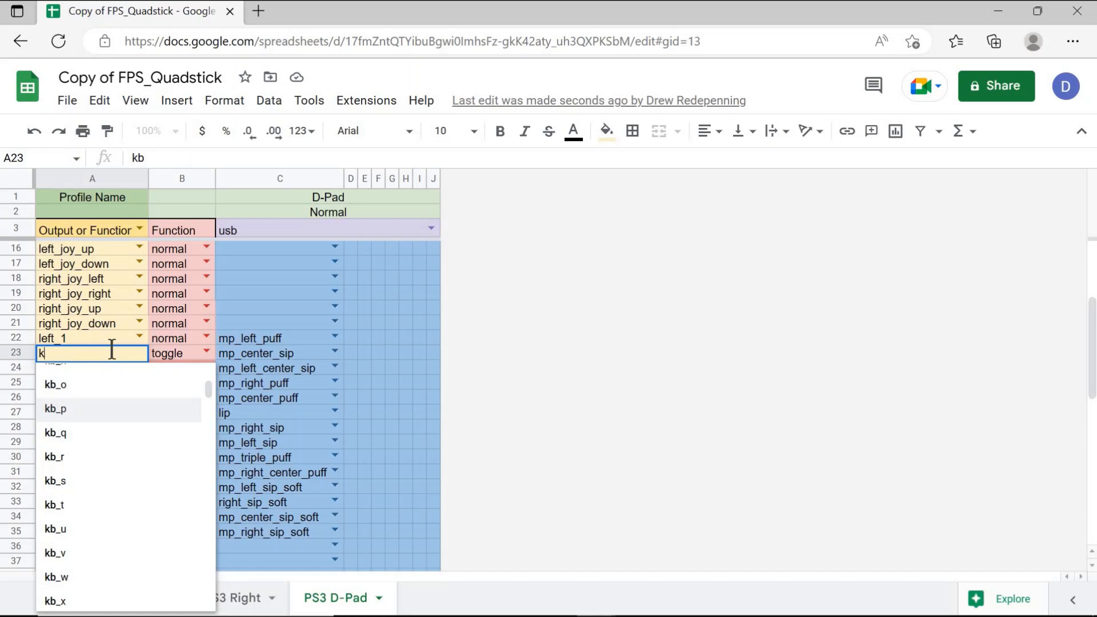
# - Change the left_2 output text to 'mouse' to list the mouse_ movement outputs
pyautogui.write('ous')
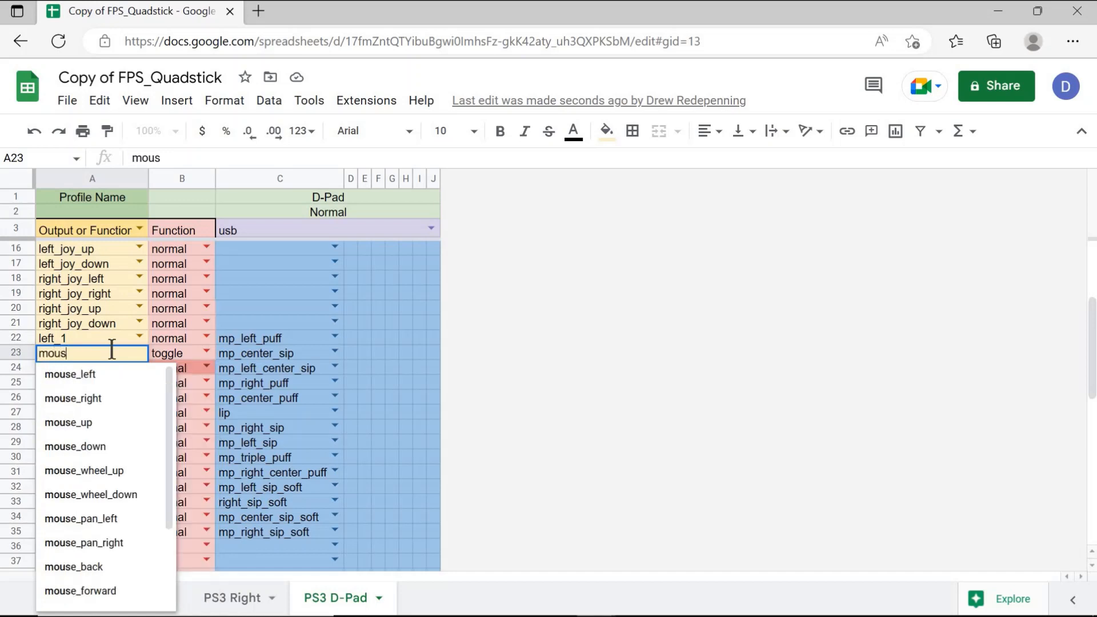
pyautogui.write('e')
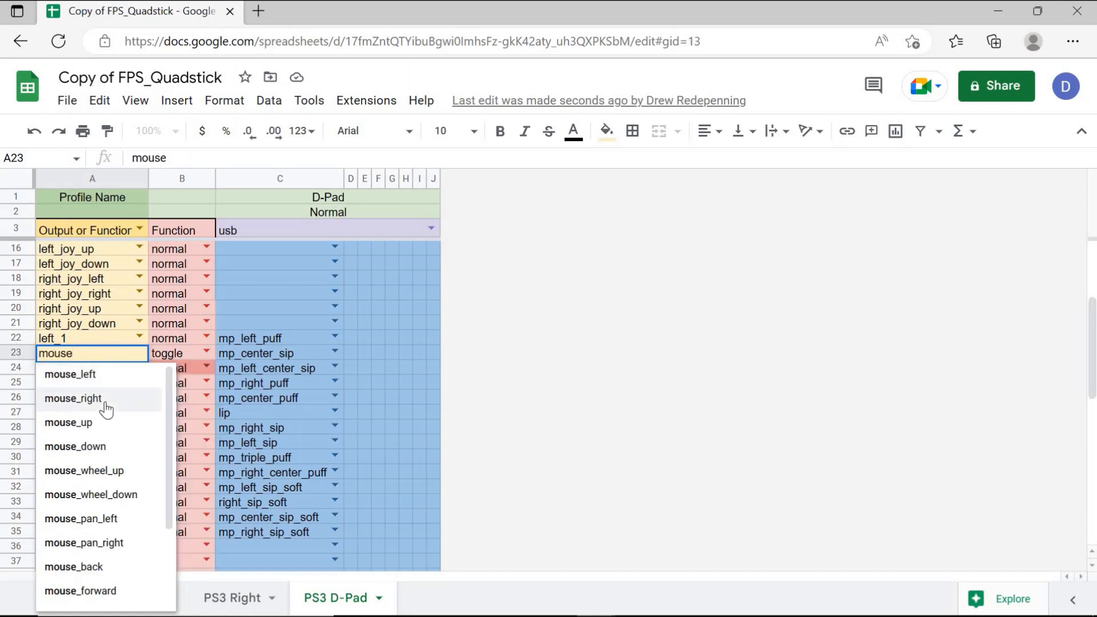
pyautogui.moveTo(105, 429)
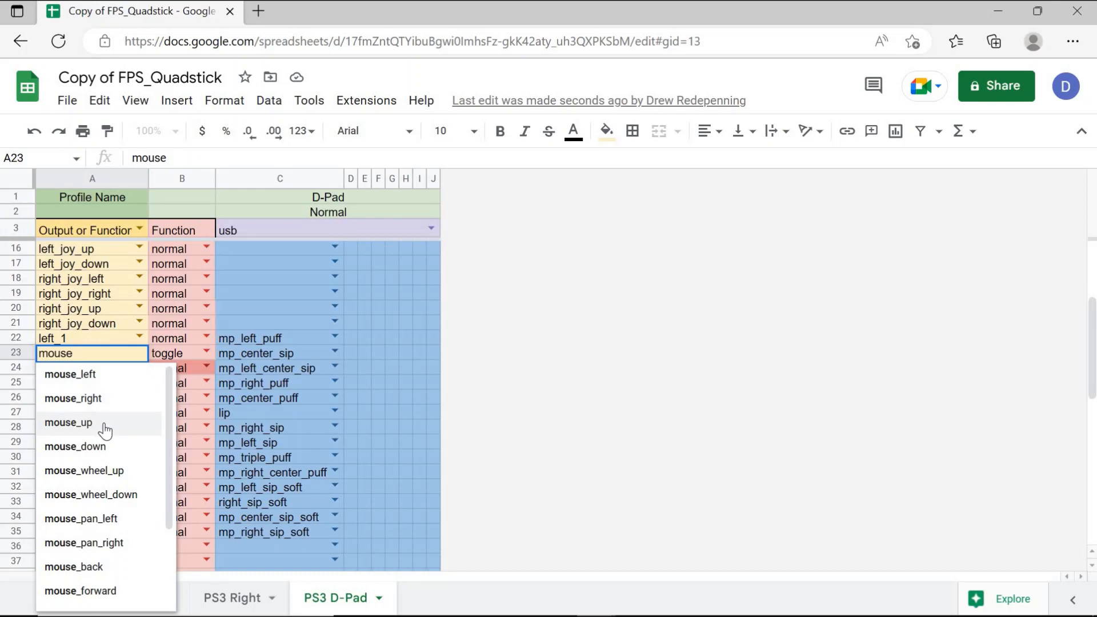
pyautogui.moveTo(123, 399)
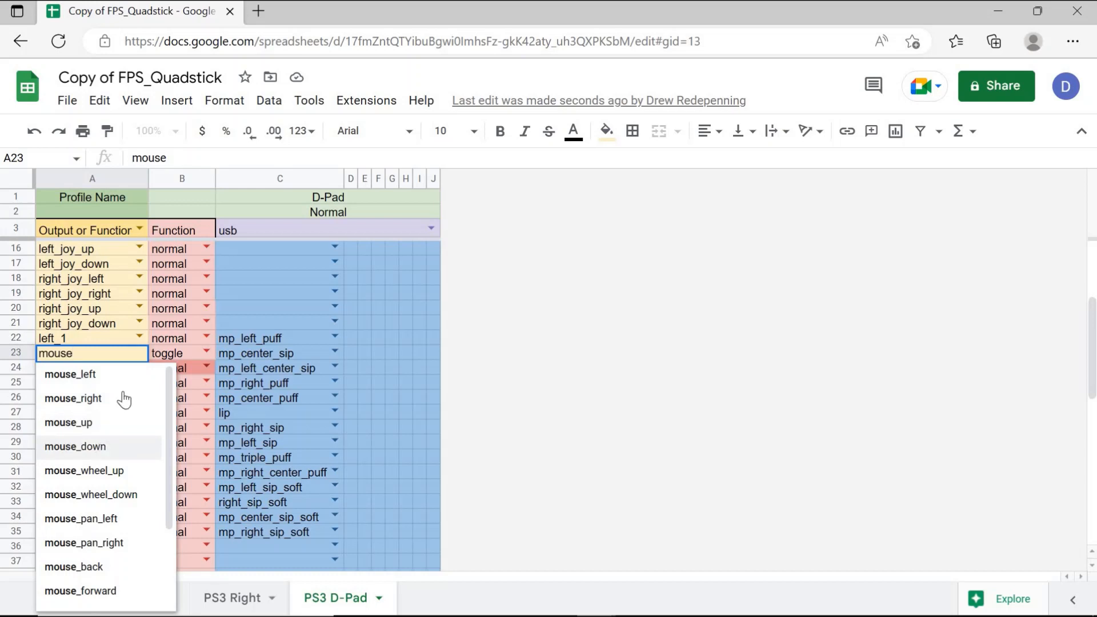
pyautogui.moveTo(70, 373)
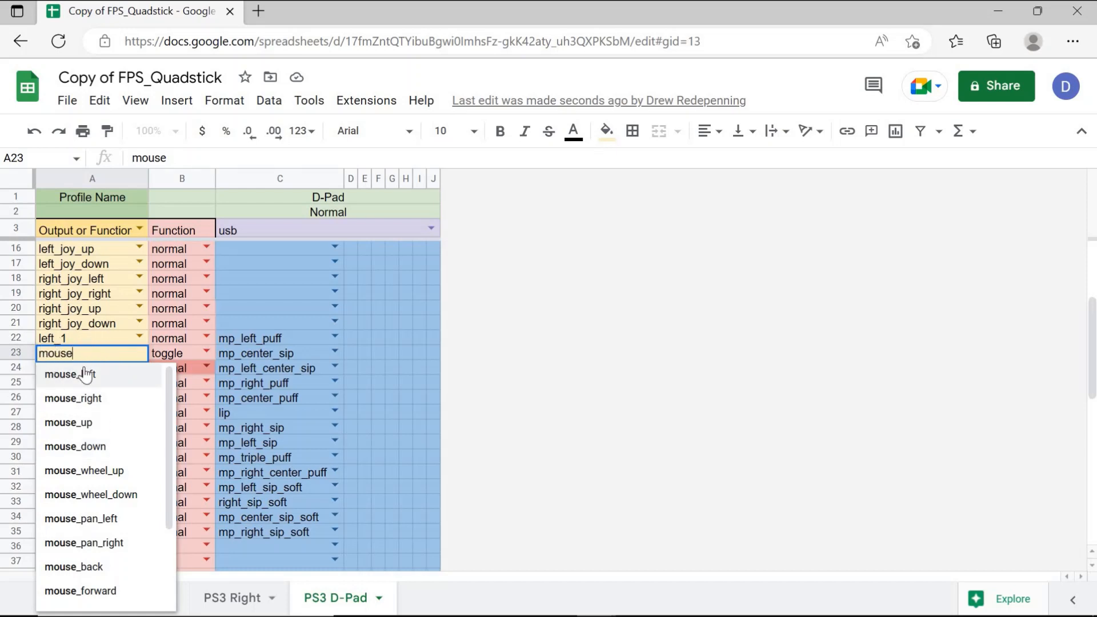
pyautogui.moveTo(88, 382)
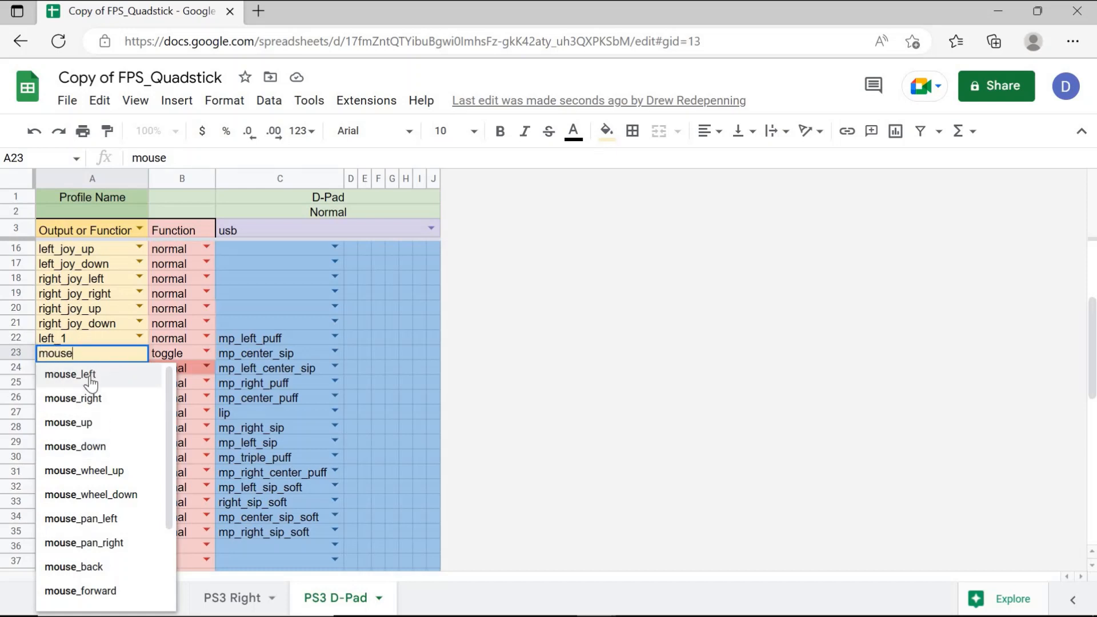
pyautogui.moveTo(73, 398)
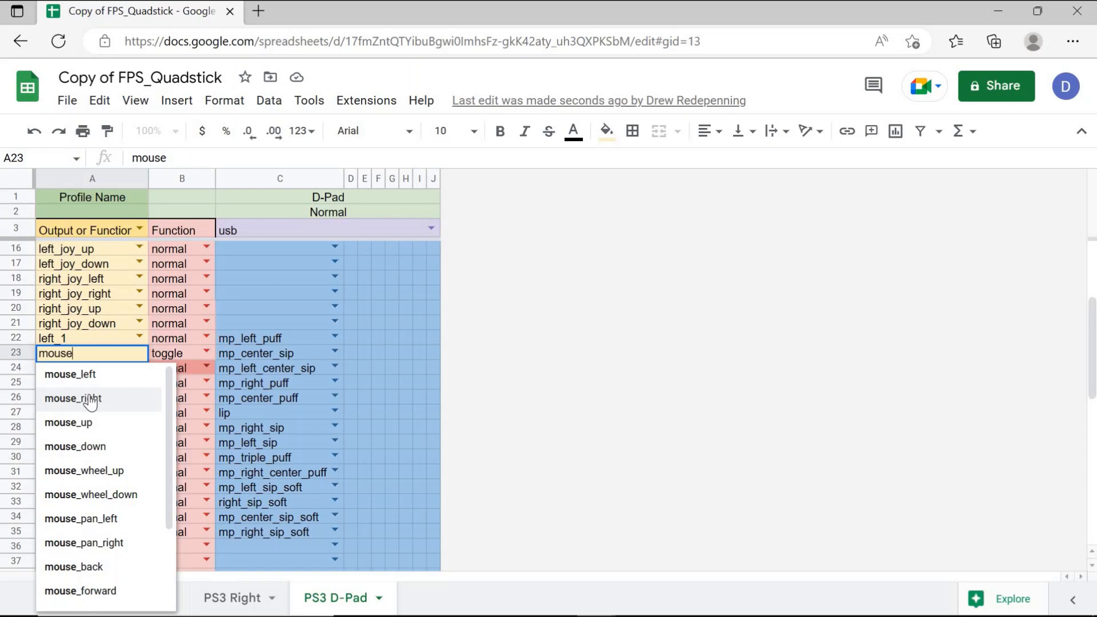
pyautogui.moveTo(95, 402)
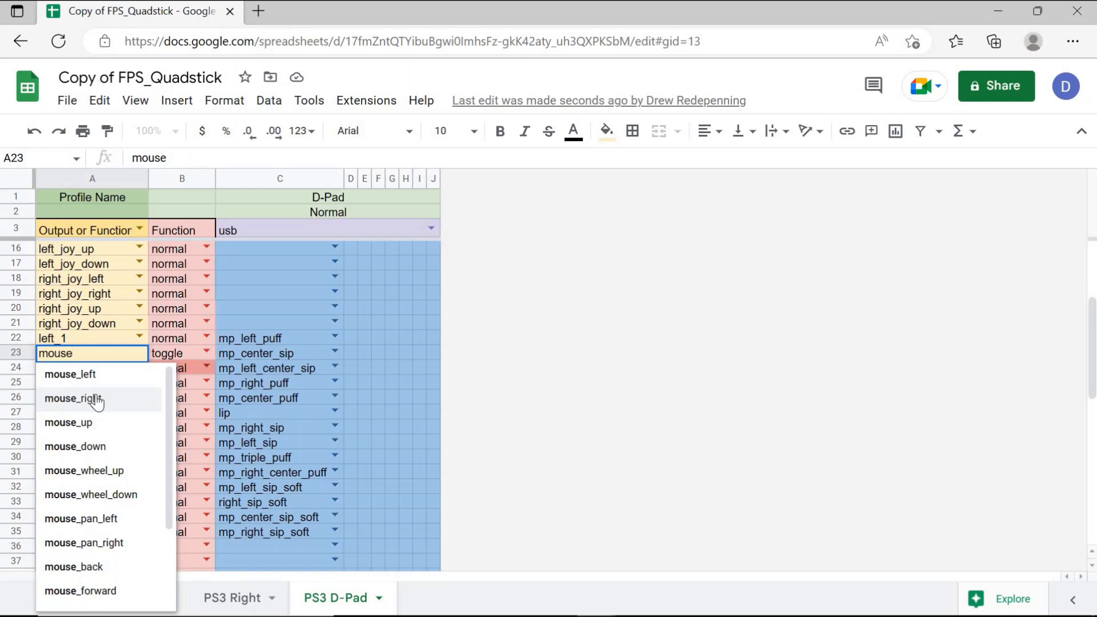
pyautogui.moveTo(70, 375)
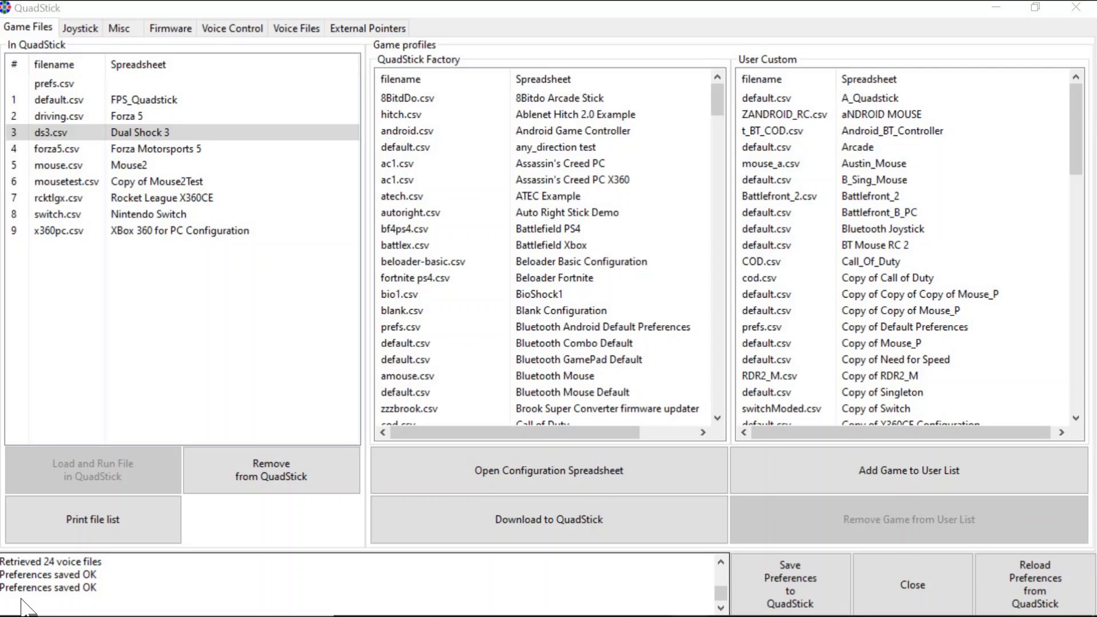
pyautogui.moveTo(102, 76)
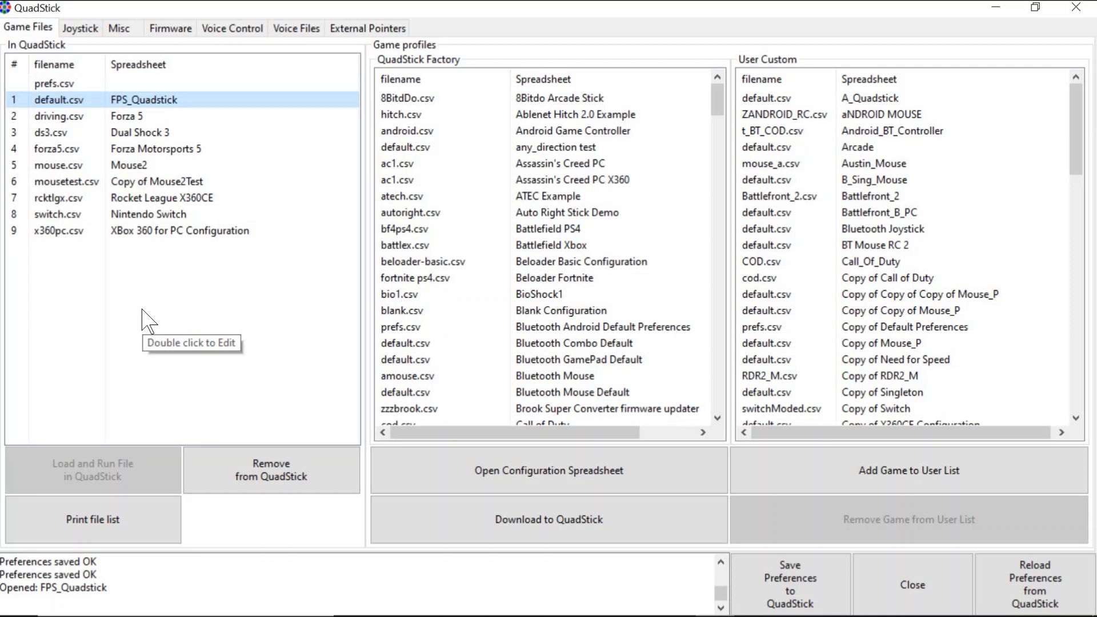
pyautogui.moveTo(507, 221)
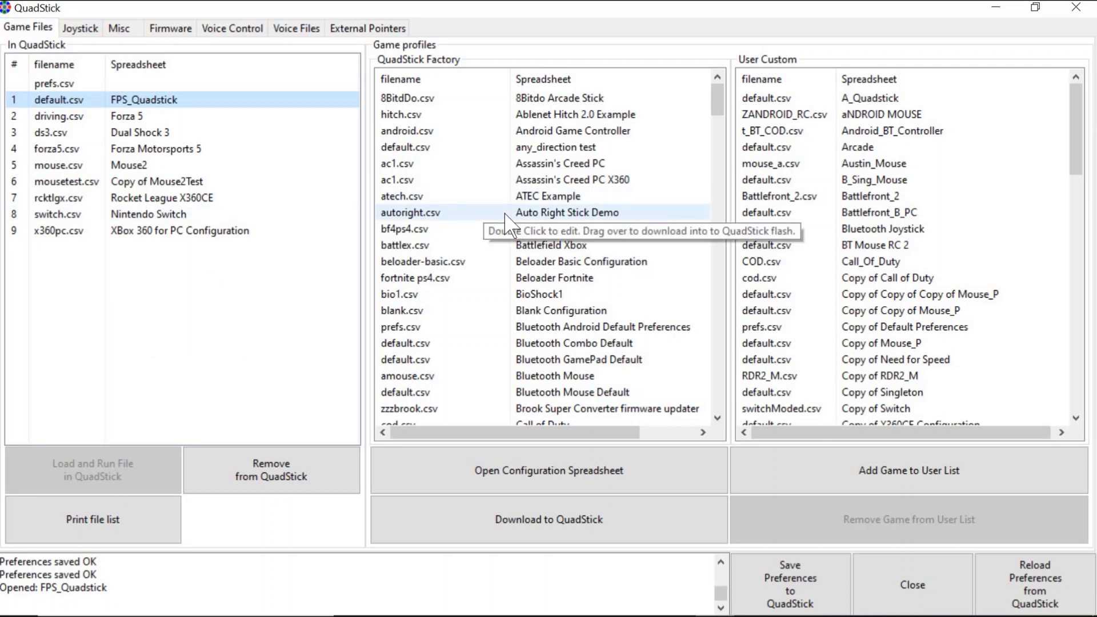
pyautogui.moveTo(497, 310)
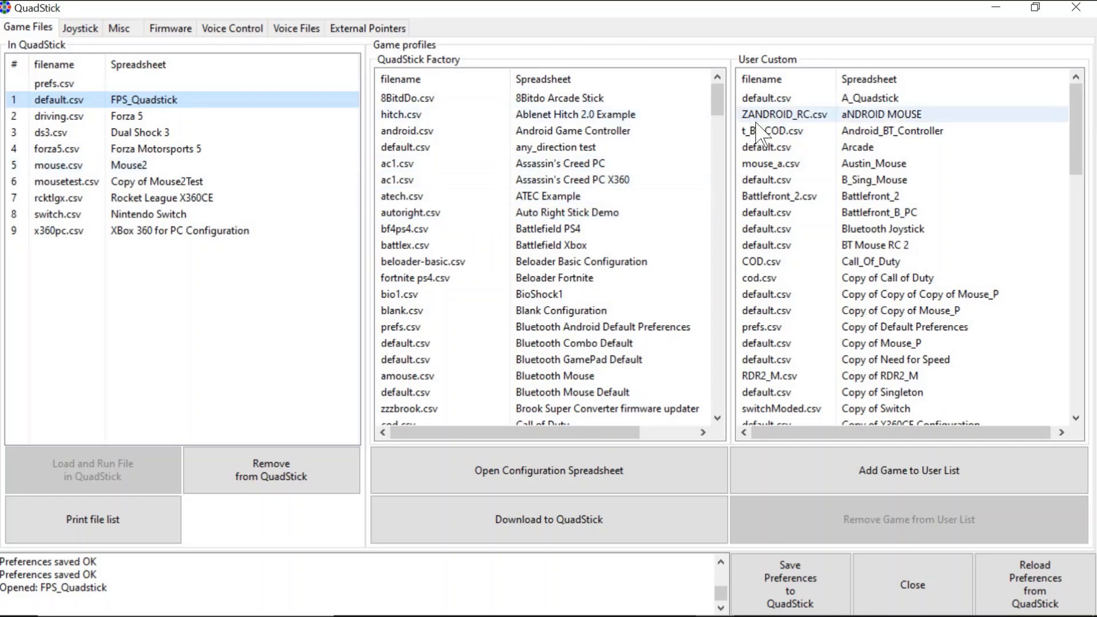
pyautogui.moveTo(778, 212)
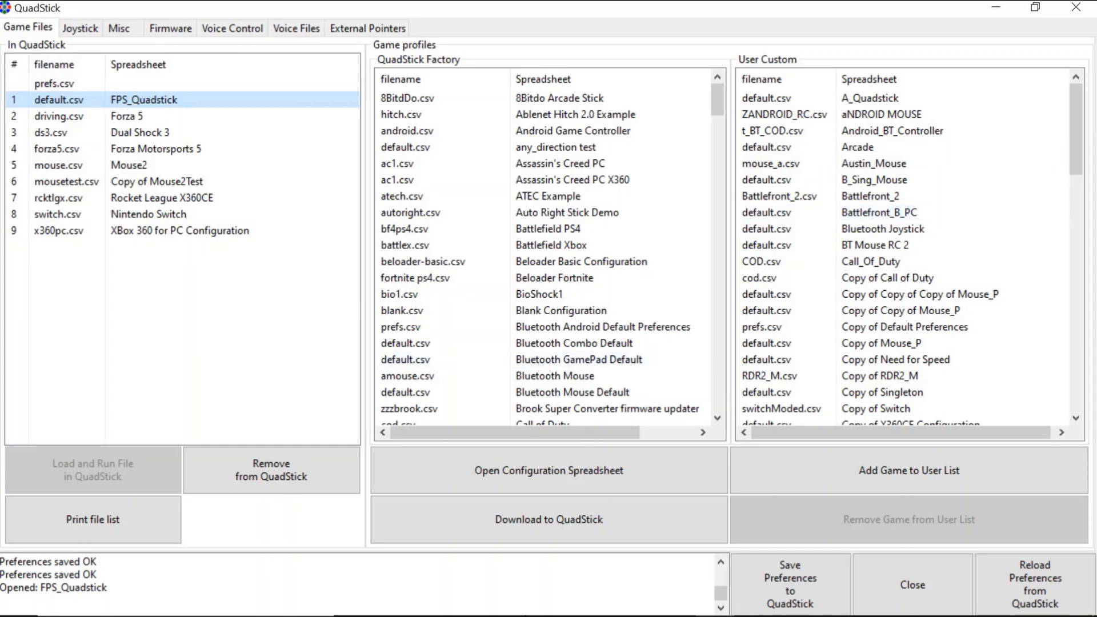
# - Return to the opened FPS_Quadstick spreadsheet for default.csv
pyautogui.click(547, 470)
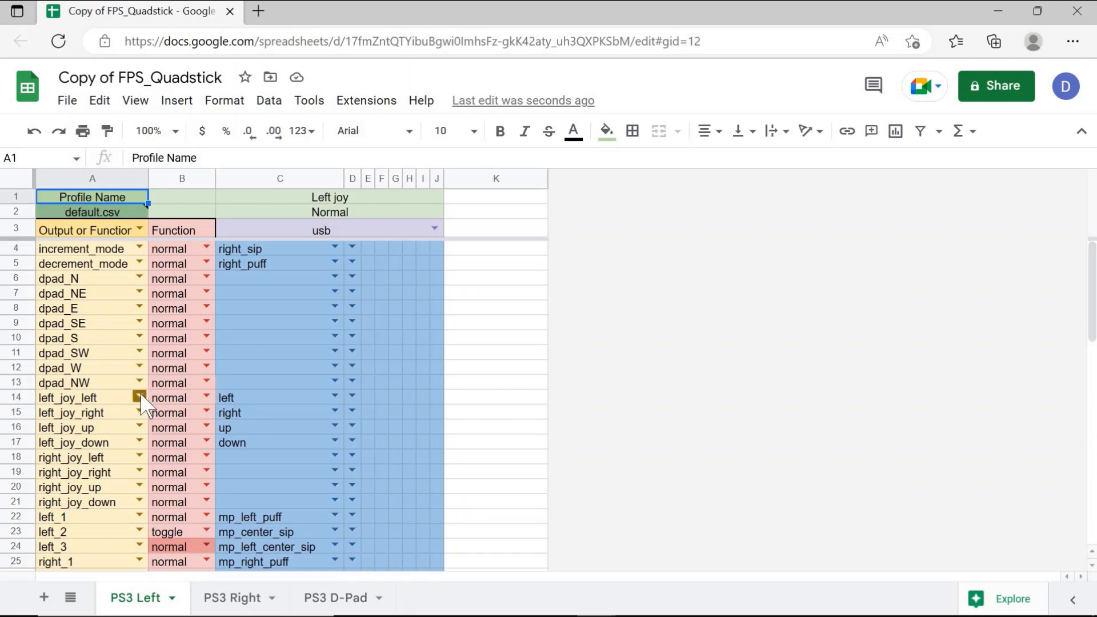
pyautogui.moveTo(95, 406)
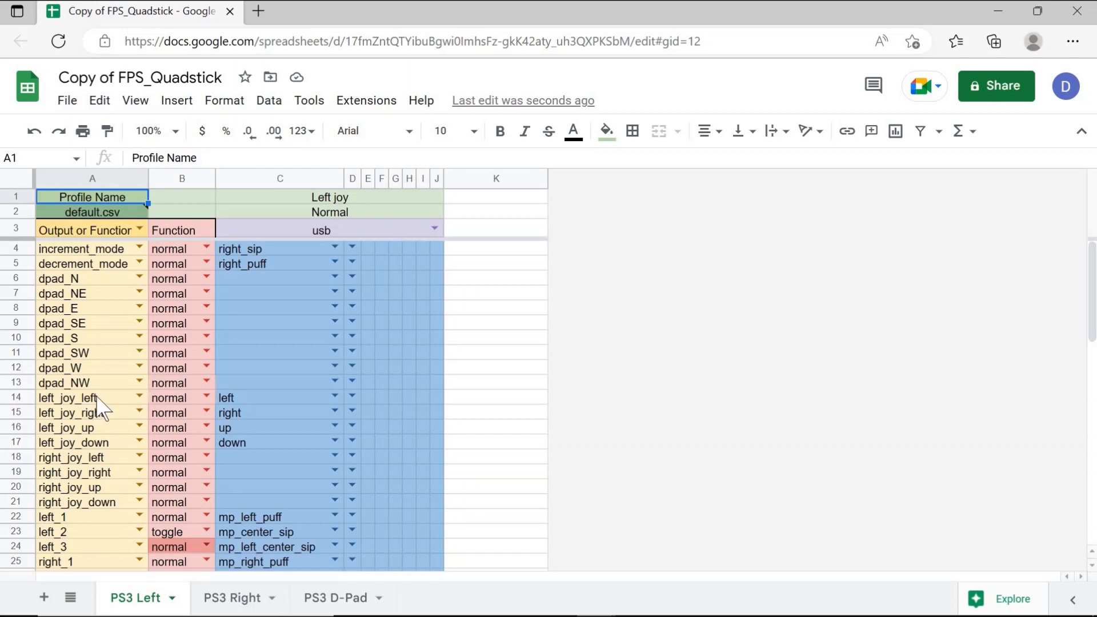
pyautogui.click(66, 398)
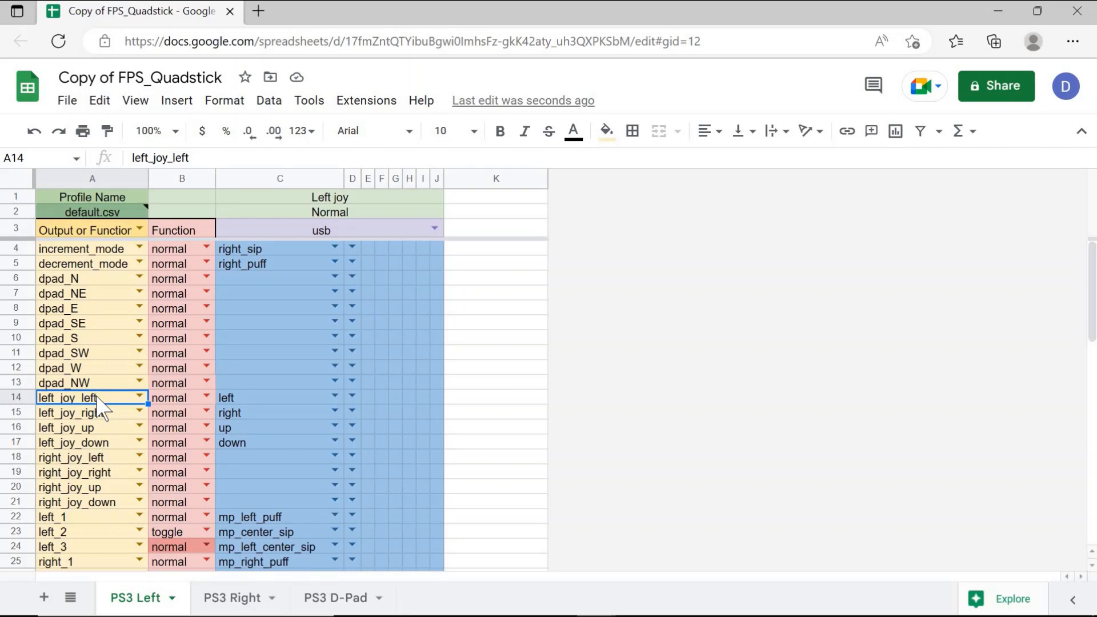
pyautogui.scroll(-3)
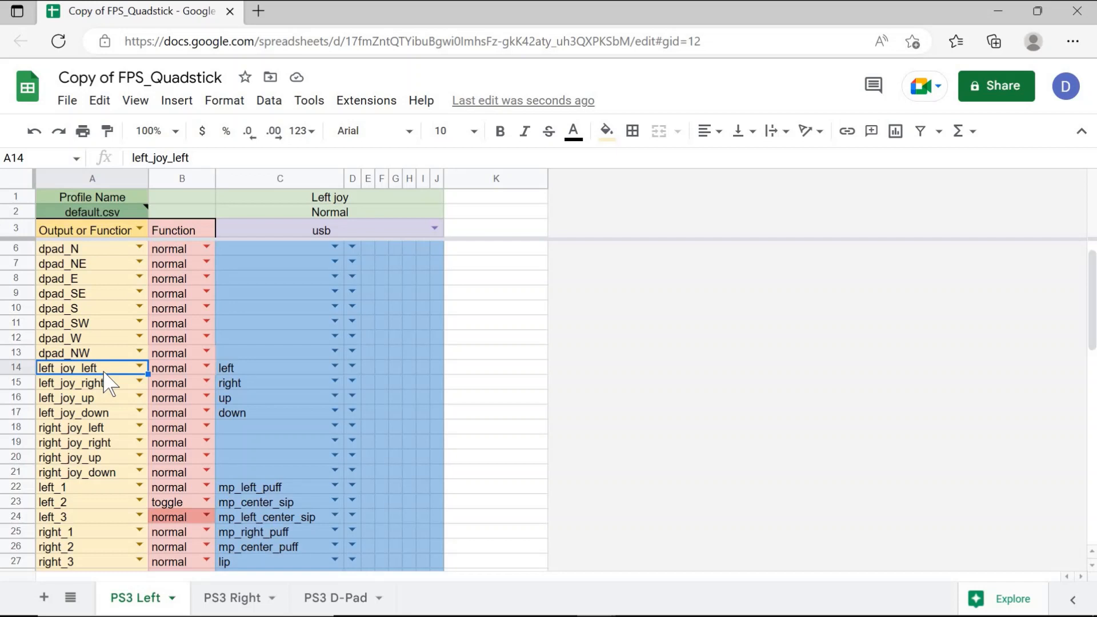
pyautogui.moveTo(98, 420)
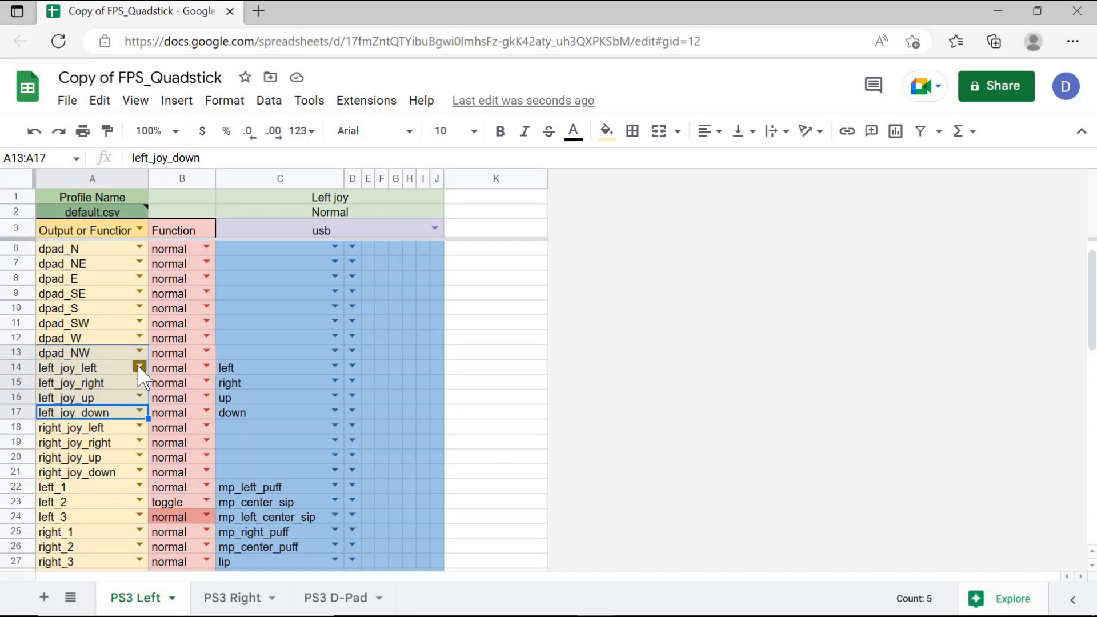
pyautogui.moveTo(142, 374)
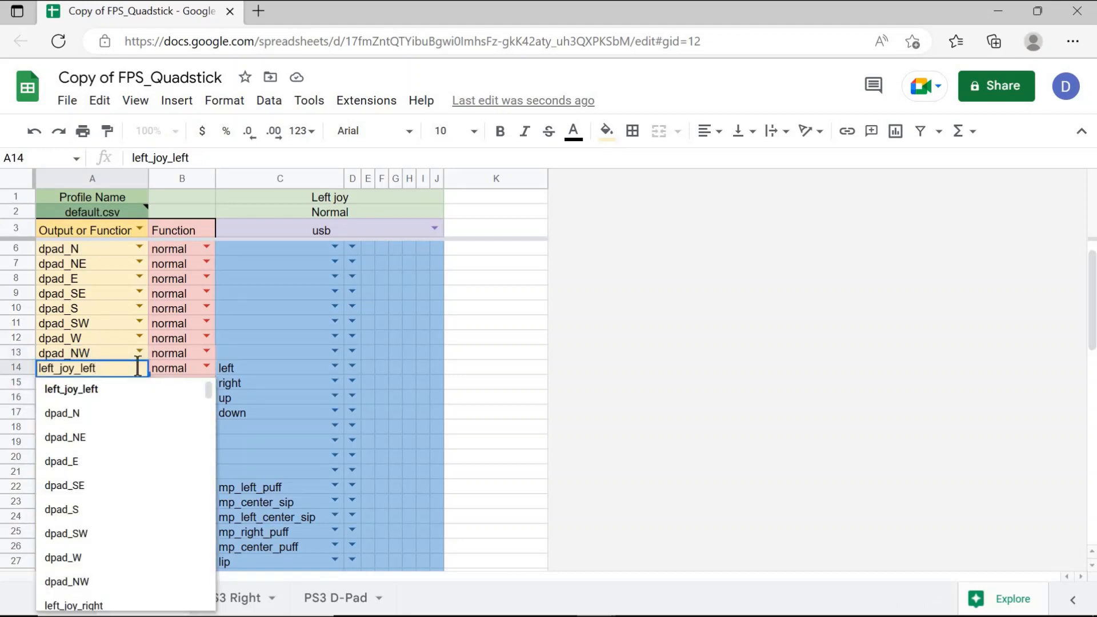
# - Map left_joy_left and left_joy_right (rows 14–15) to kb_a and kb_d
pyautogui.write('k')
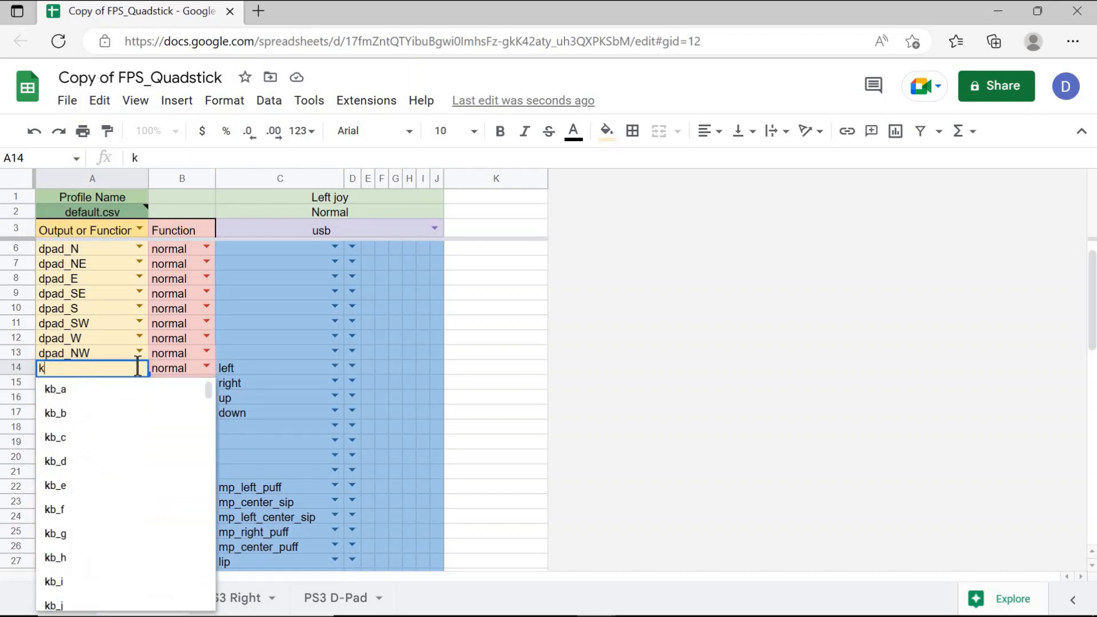
pyautogui.write('b_')
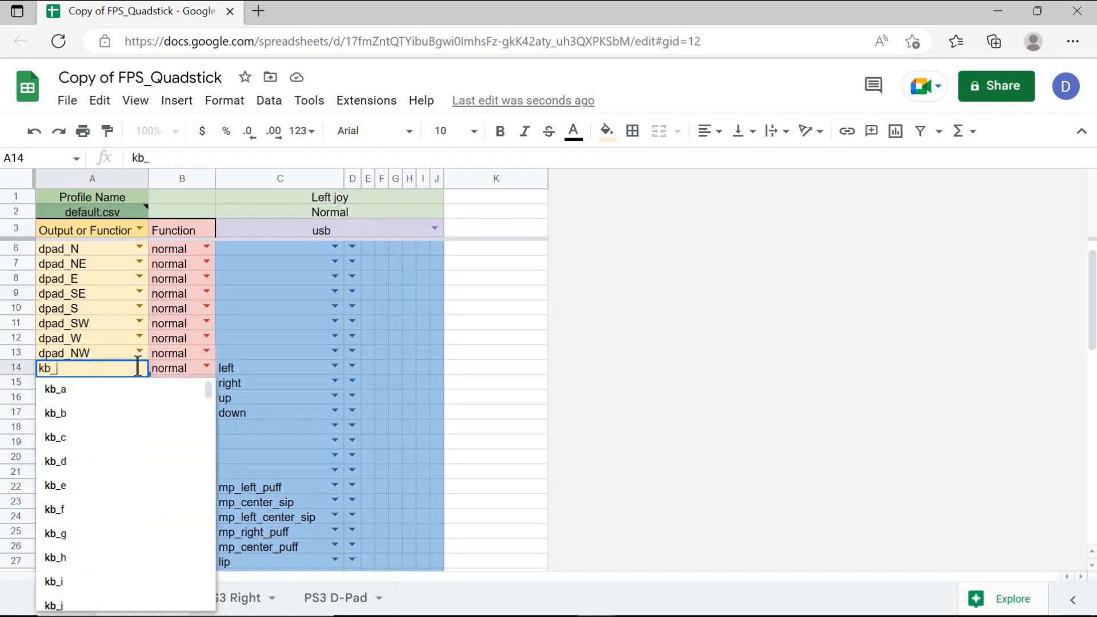
pyautogui.write('a')
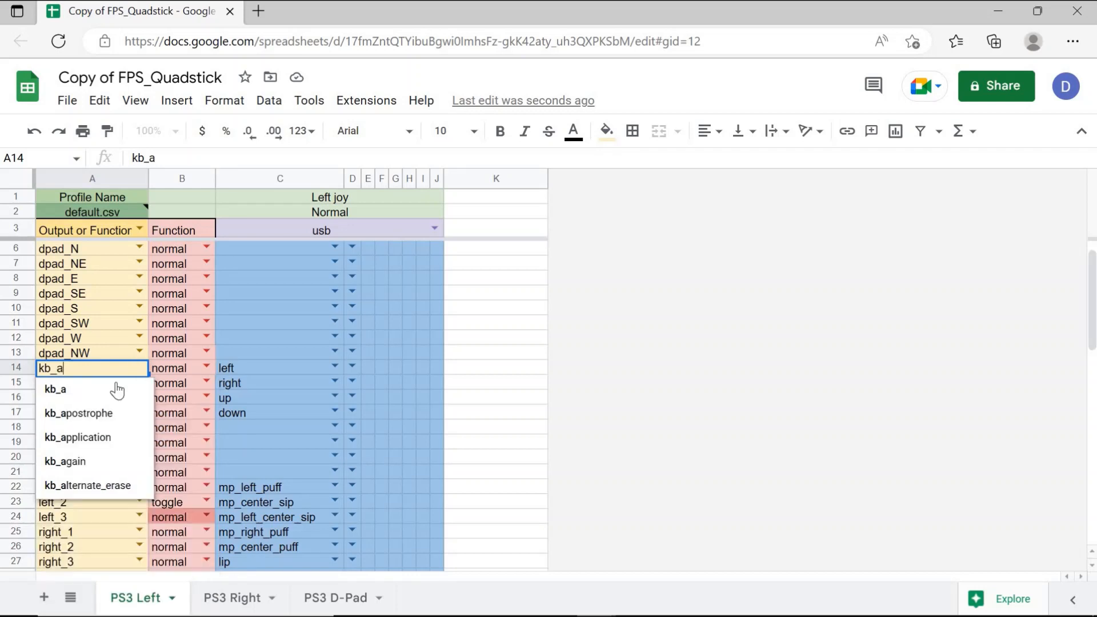
pyautogui.moveTo(91, 391)
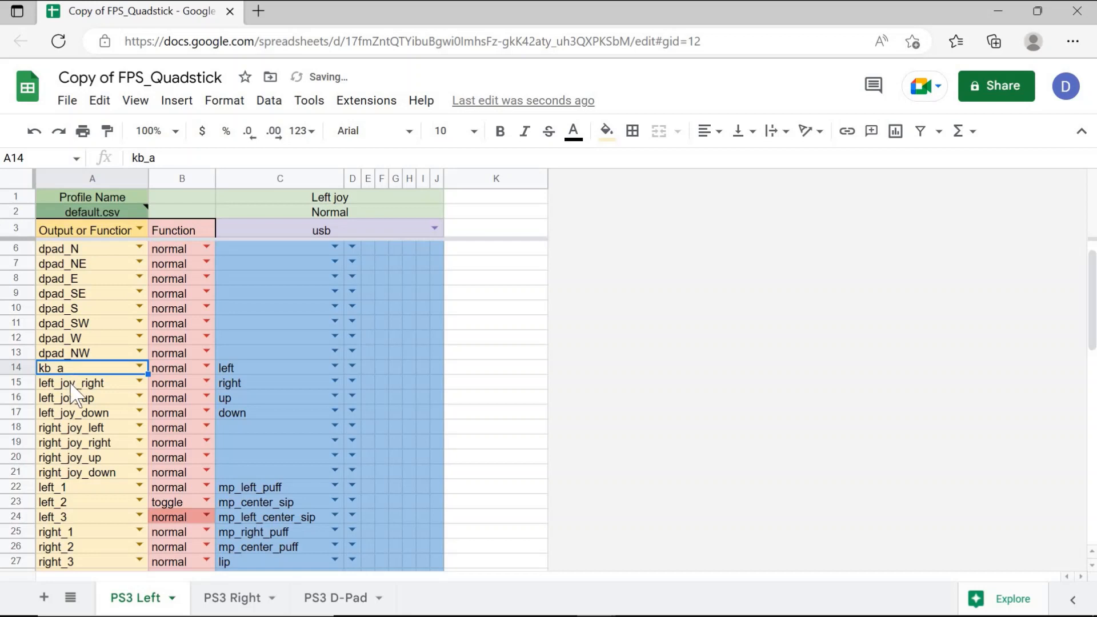
pyautogui.click(92, 383)
pyautogui.write('kb_')
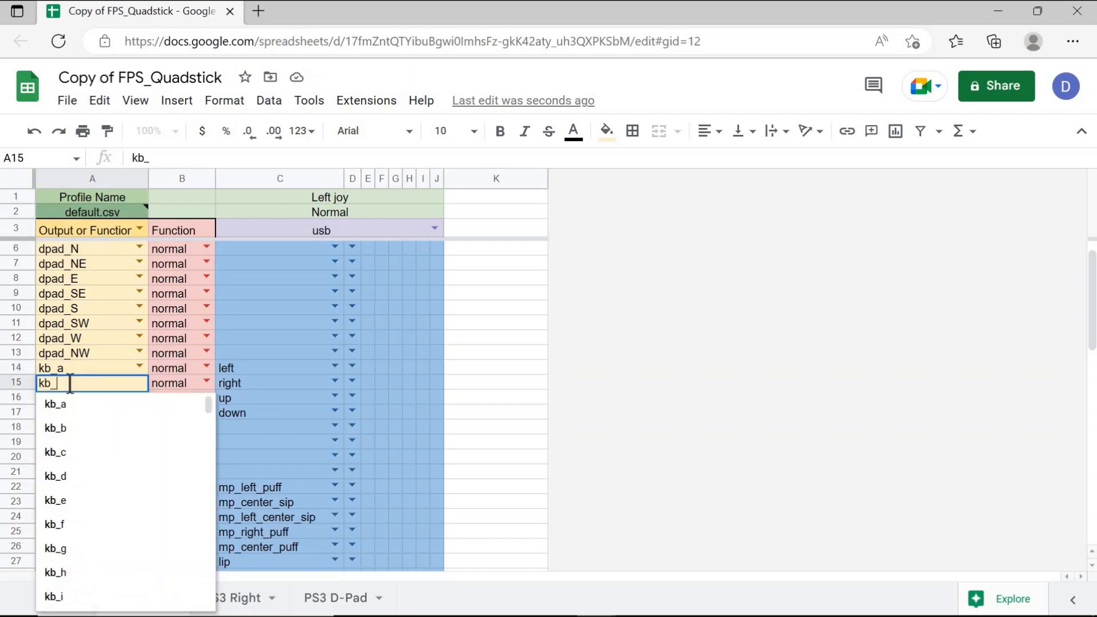
pyautogui.write('d')
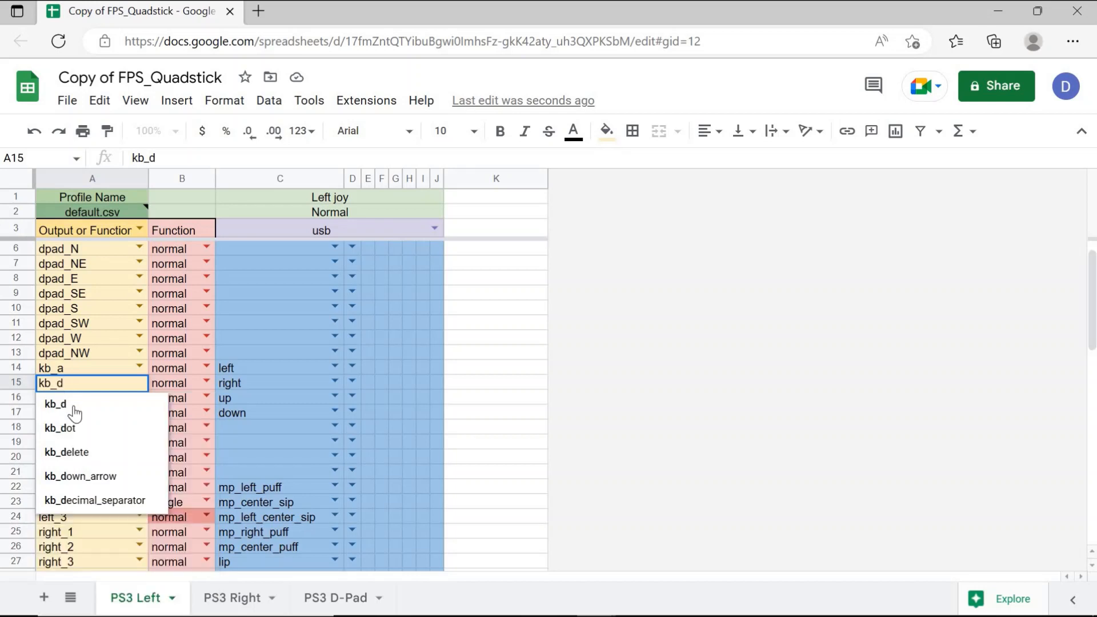
pyautogui.click(55, 403)
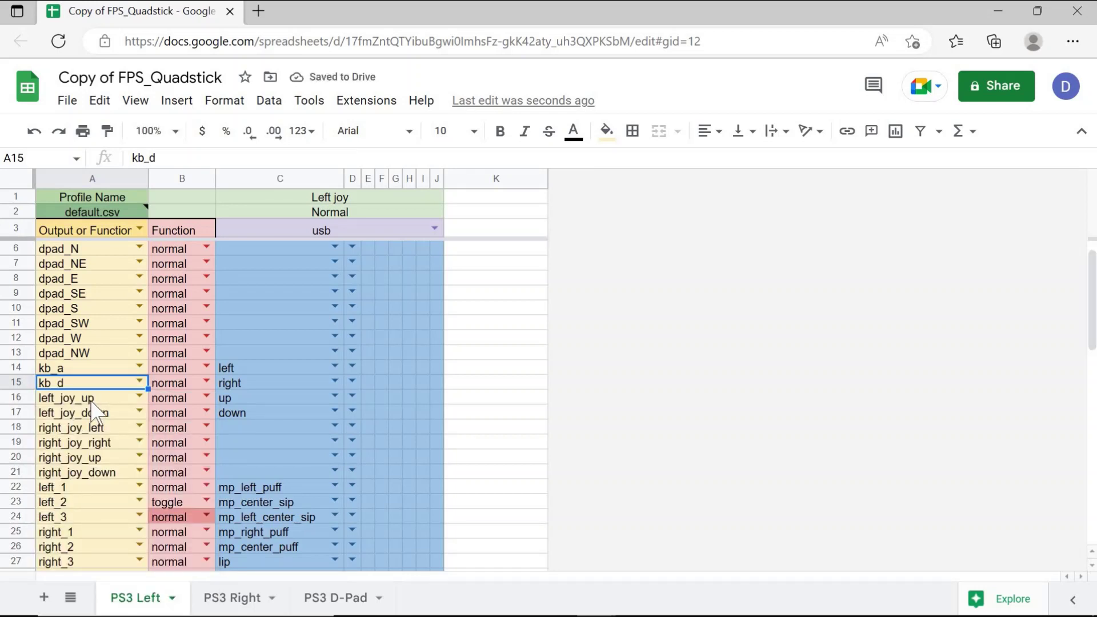
# - Begin mapping left_joy_up in row 16 to a kb_ key (kb_w)
pyautogui.click(91, 398)
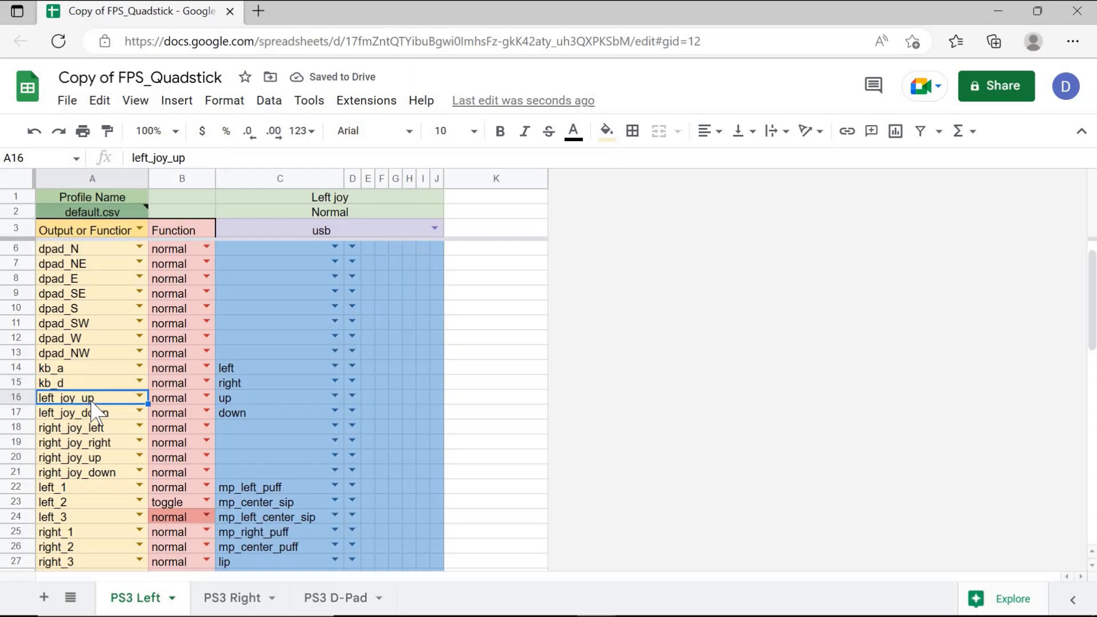
pyautogui.write('kb_w')
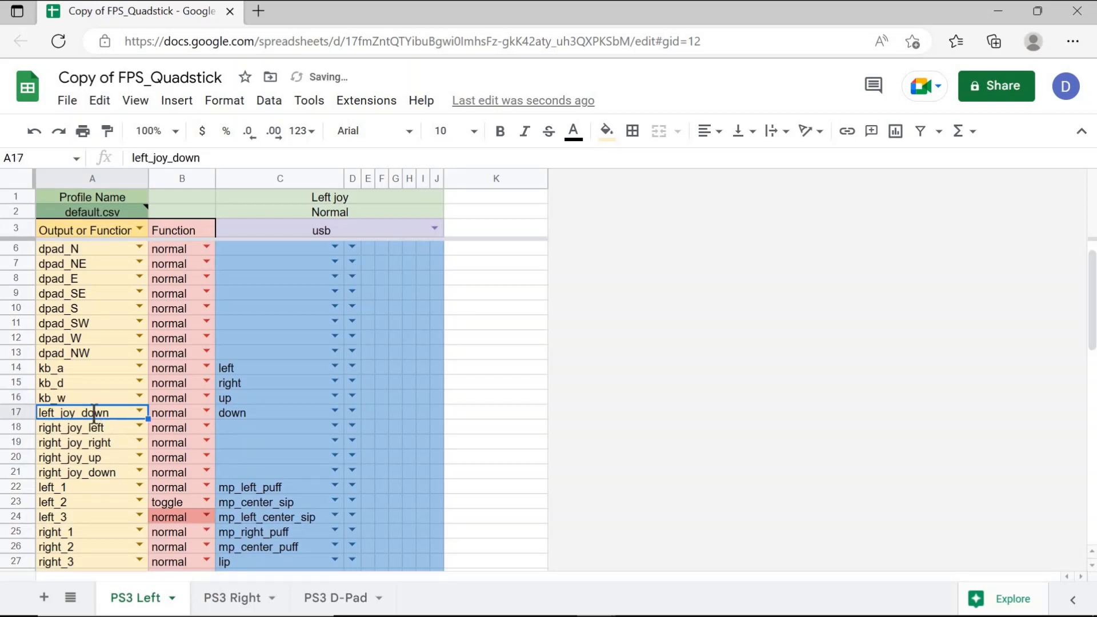
pyautogui.write('kb_s')
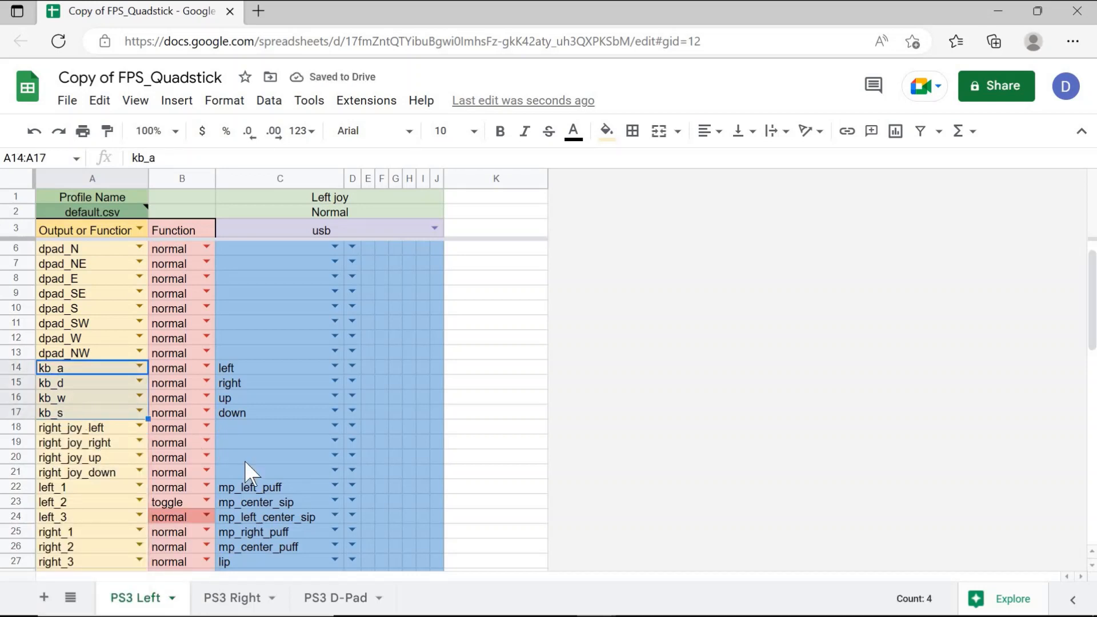
pyautogui.moveTo(280, 385)
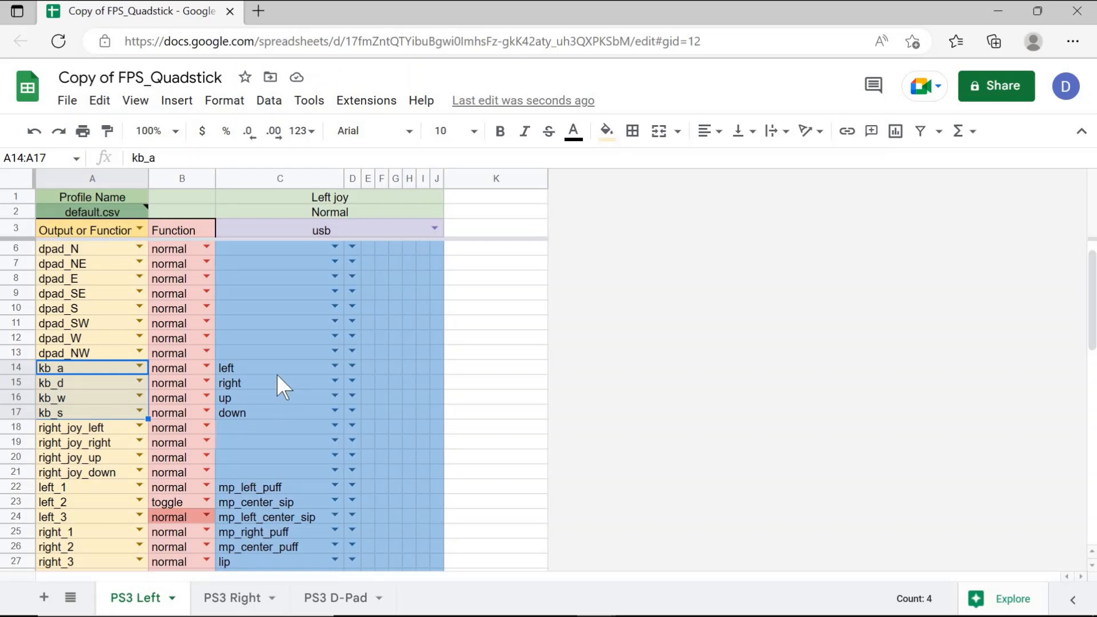
pyautogui.moveTo(290, 369)
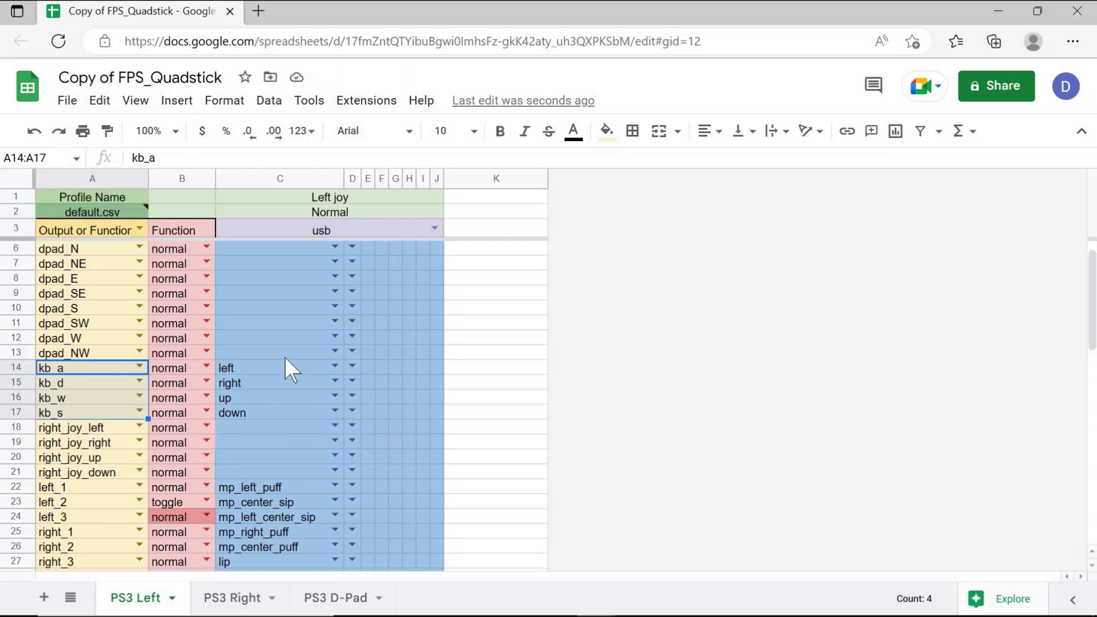
pyautogui.moveTo(235, 598)
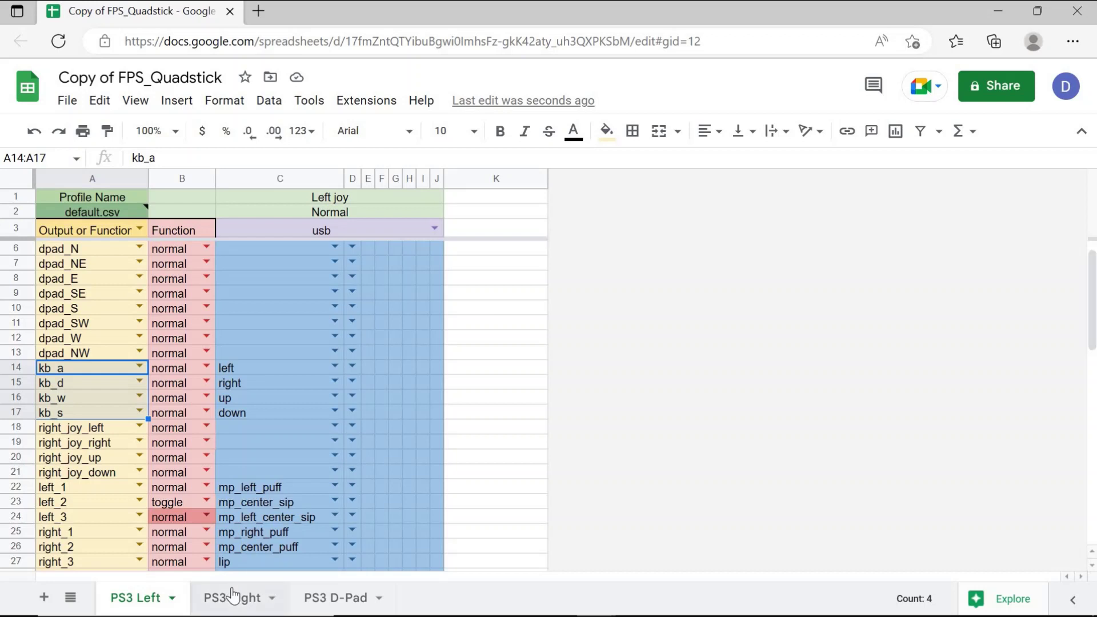
# - Go to the PS3 Right sheet and select the right_joy_left output in A18
pyautogui.click(233, 597)
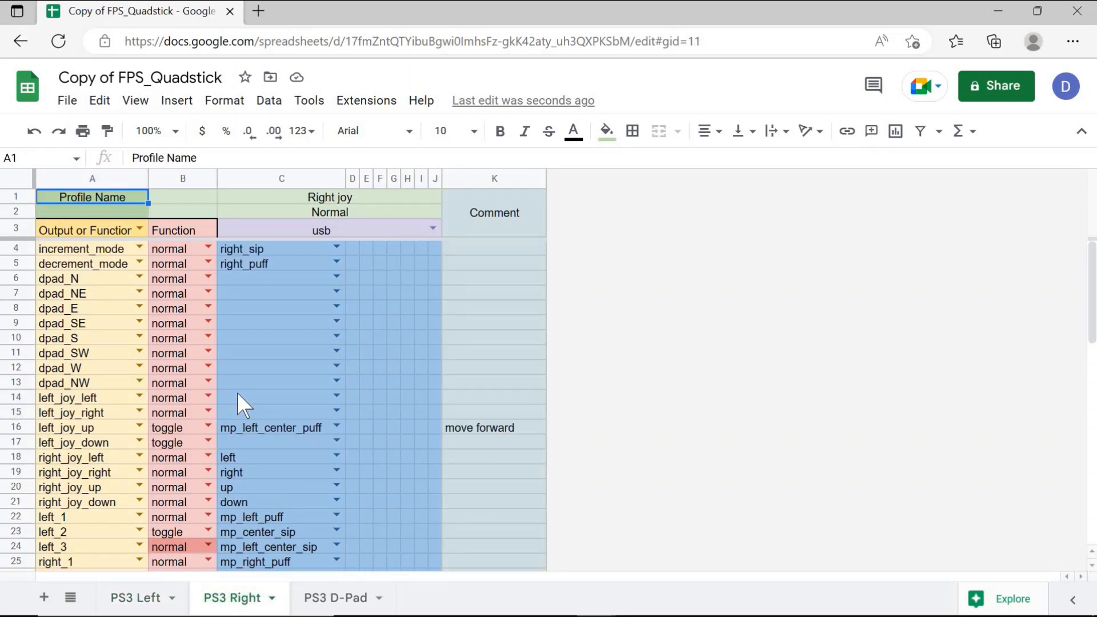
pyautogui.scroll(-3)
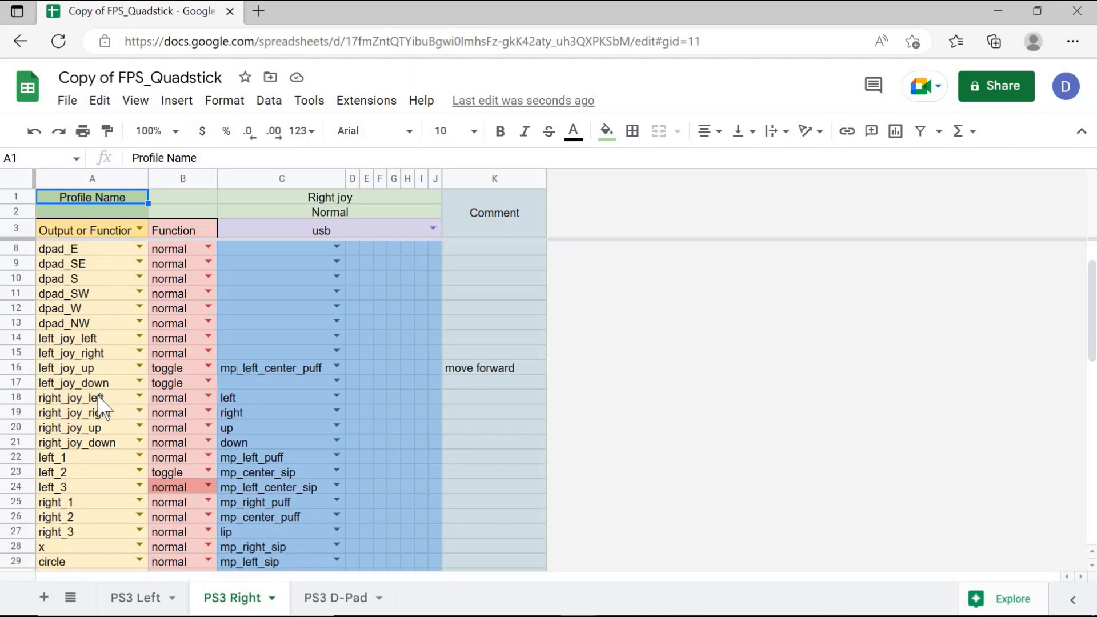
pyautogui.click(77, 398)
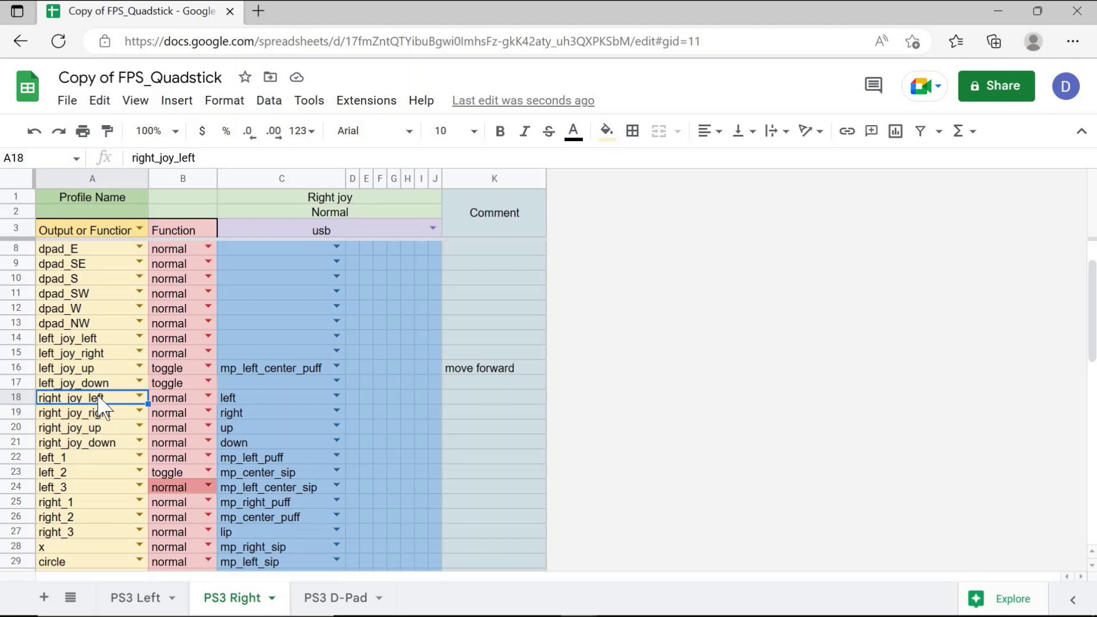
pyautogui.moveTo(246, 411)
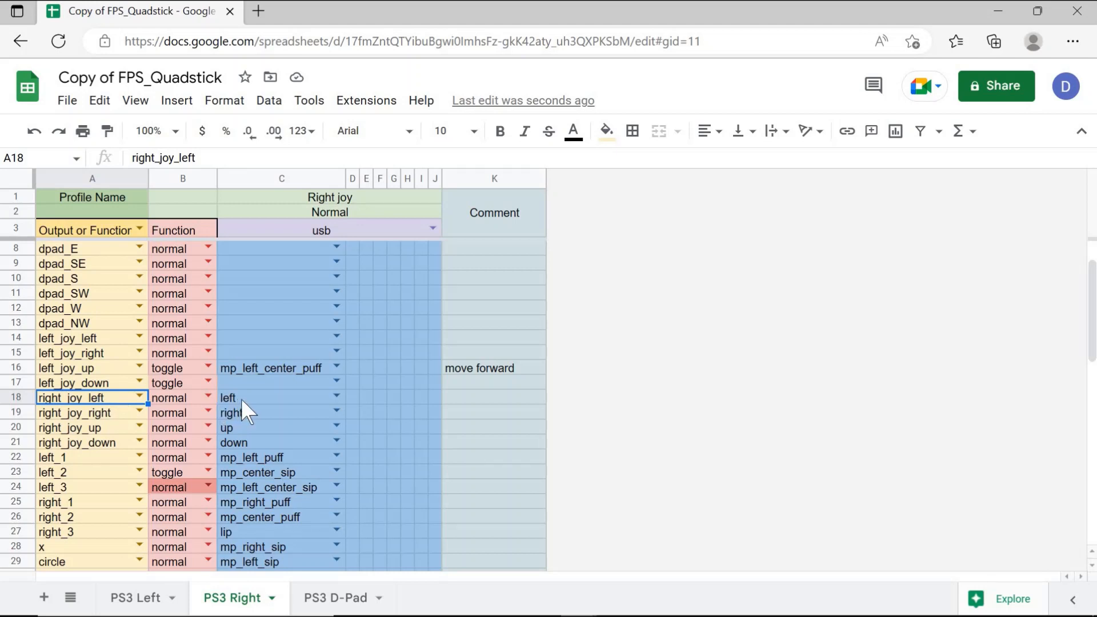
pyautogui.click(273, 398)
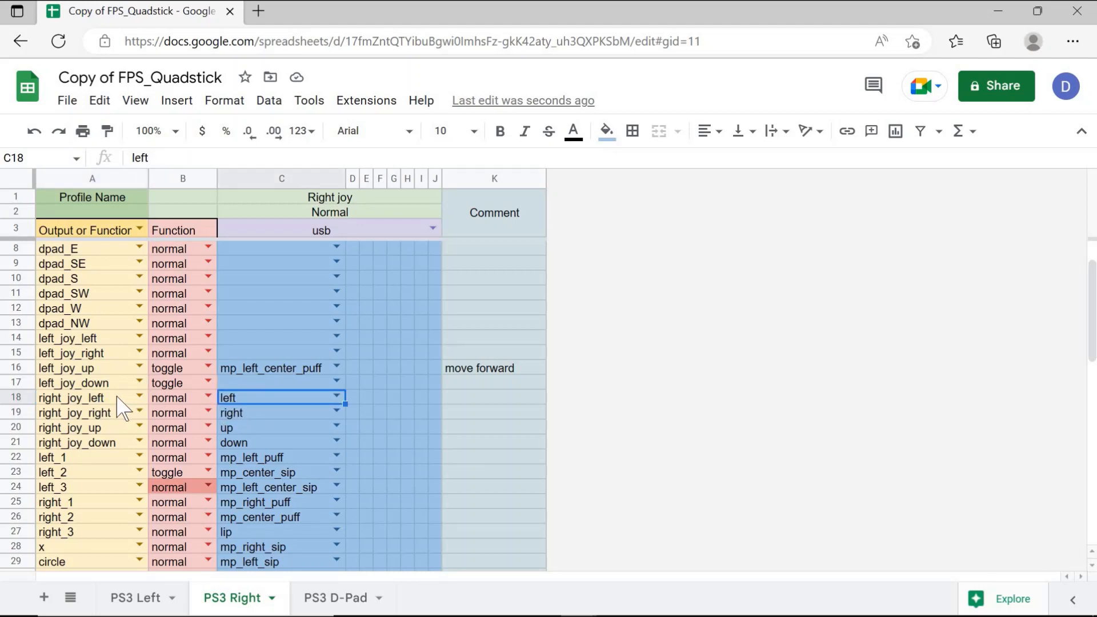
pyautogui.click(71, 398)
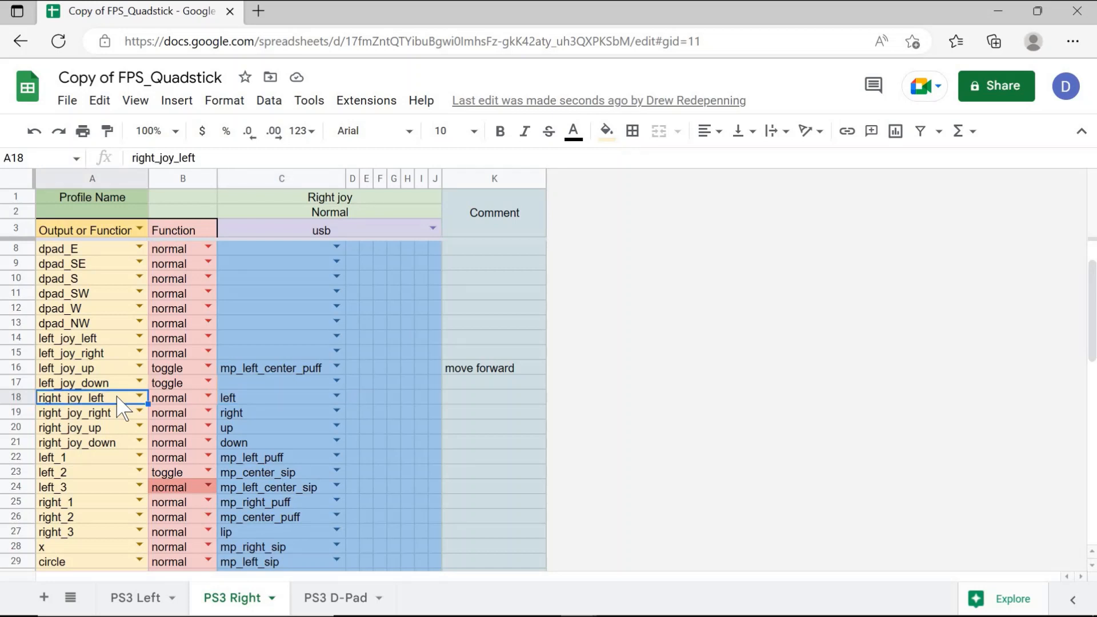
# - Map right_joy_left/right/up/down (A18–A21) to mouse_left, mouse_right, mouse_up and mouse_down
pyautogui.write('mouse')
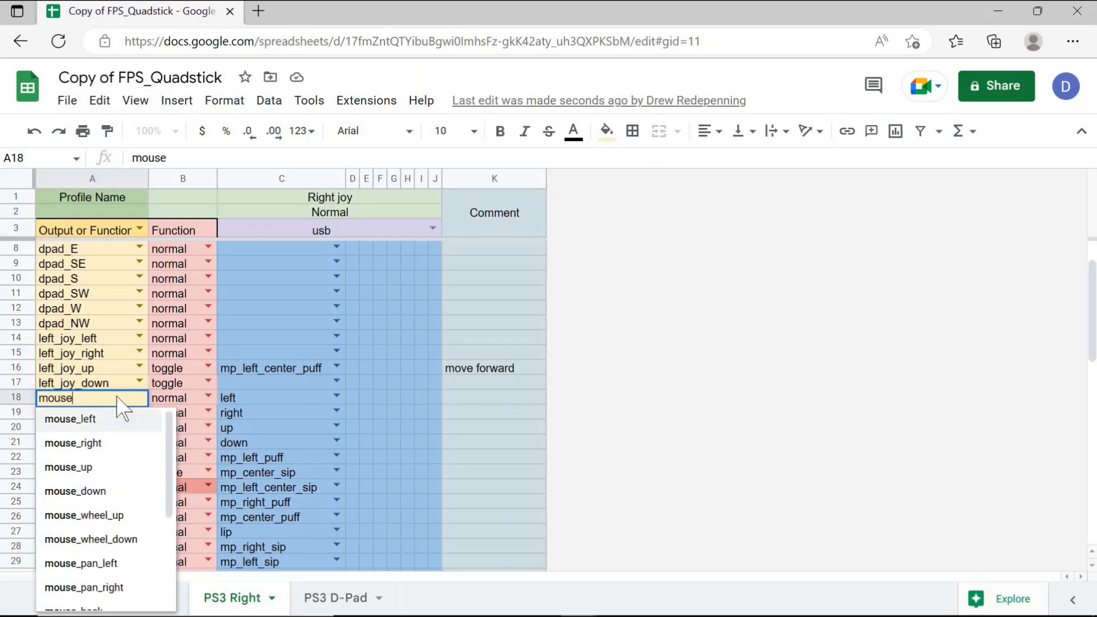
pyautogui.click(70, 418)
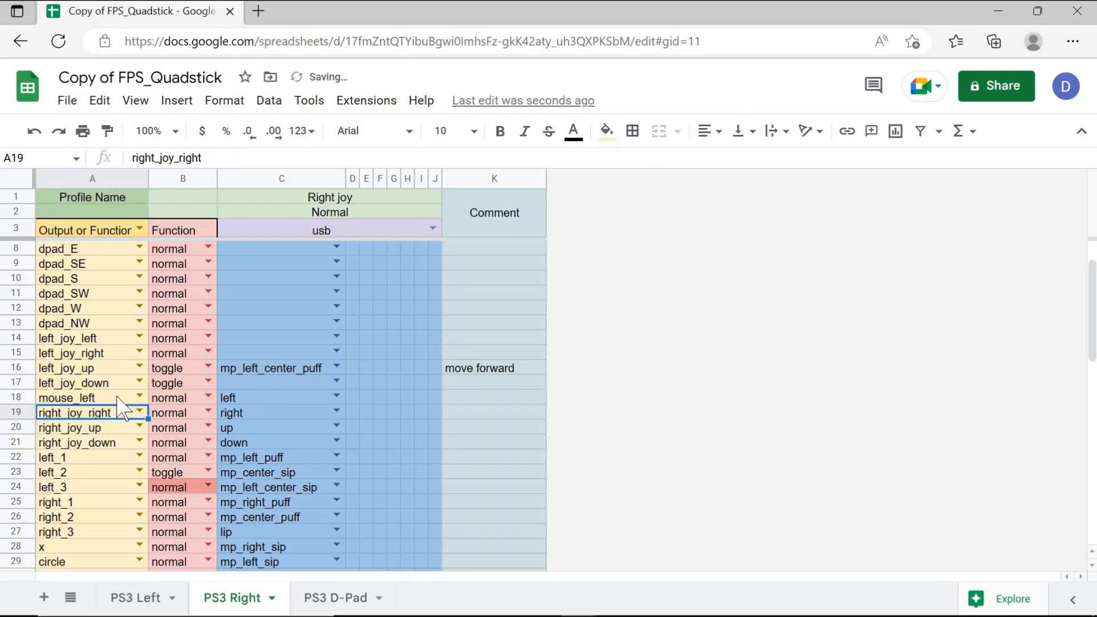
pyautogui.write('m')
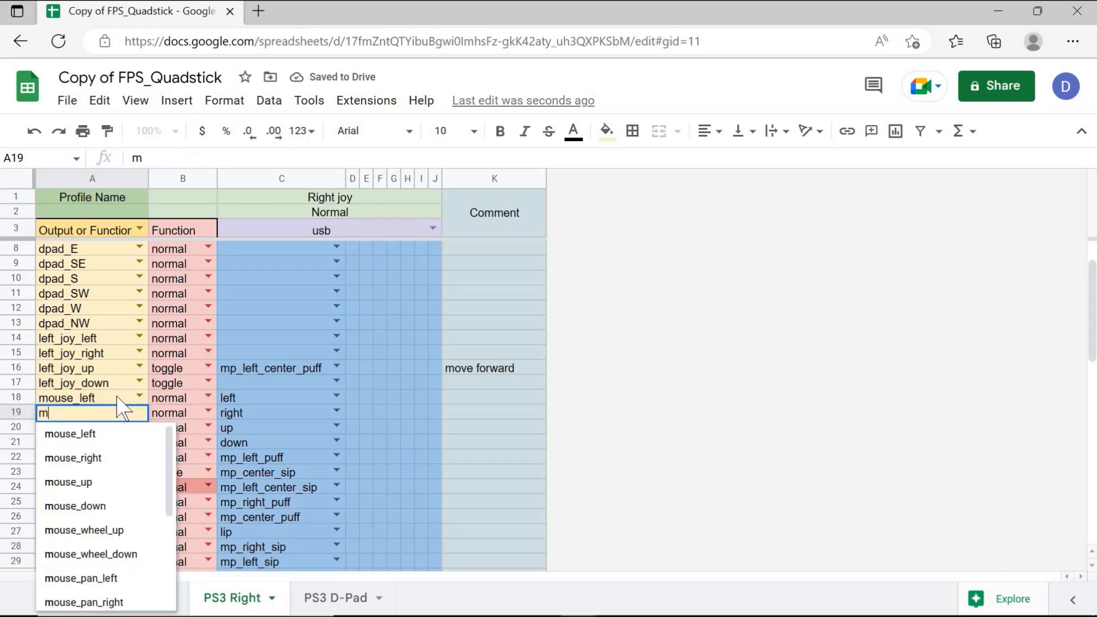
pyautogui.write('ouse')
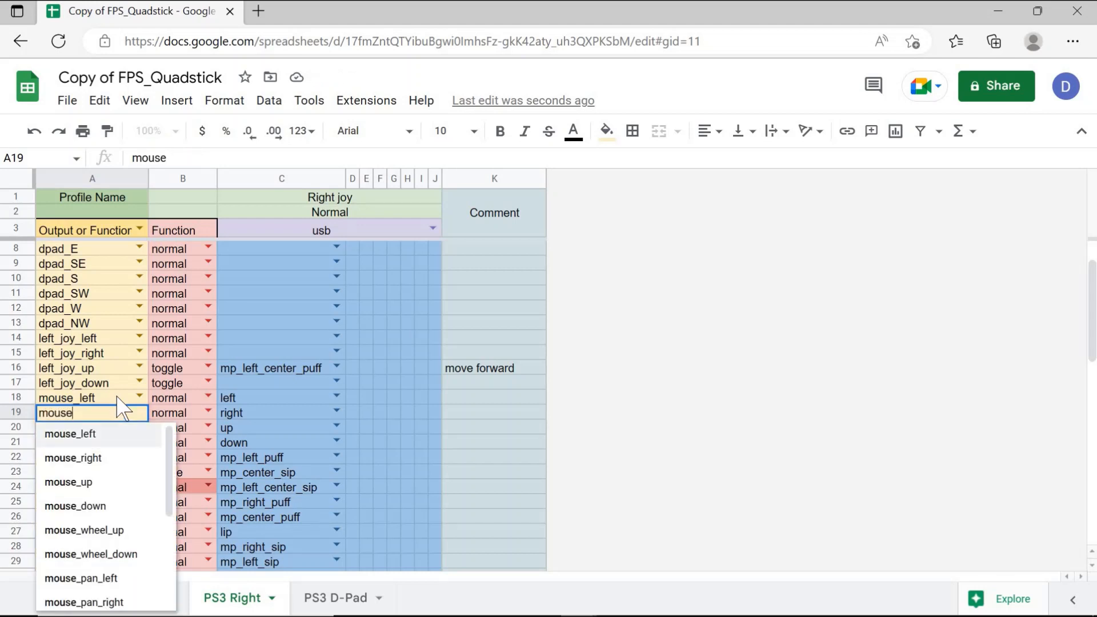
pyautogui.click(74, 458)
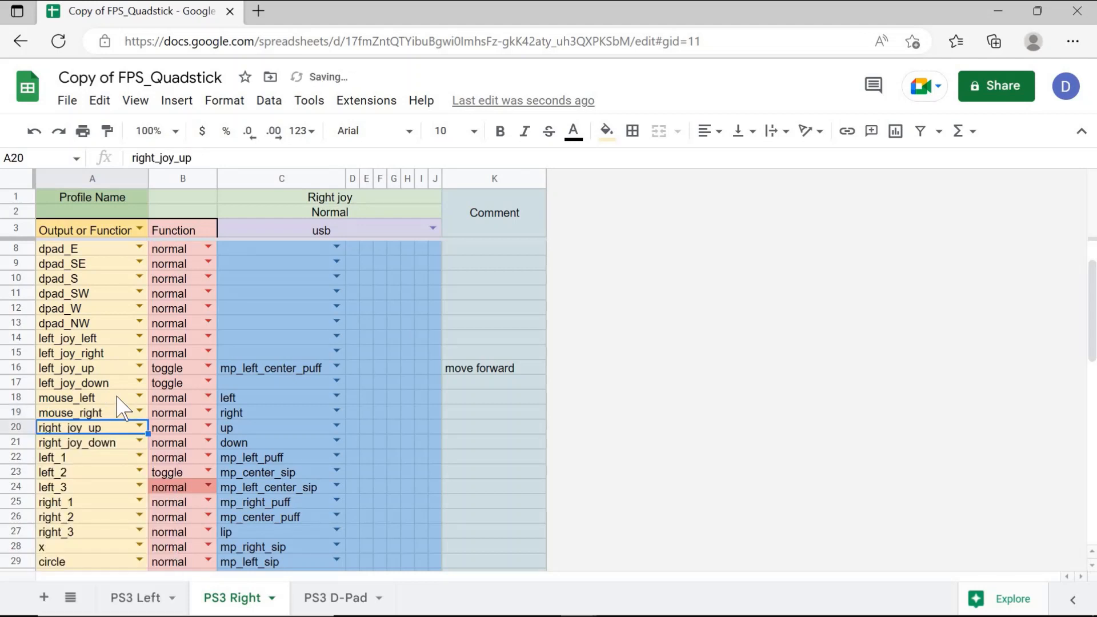
pyautogui.write('mouse_up')
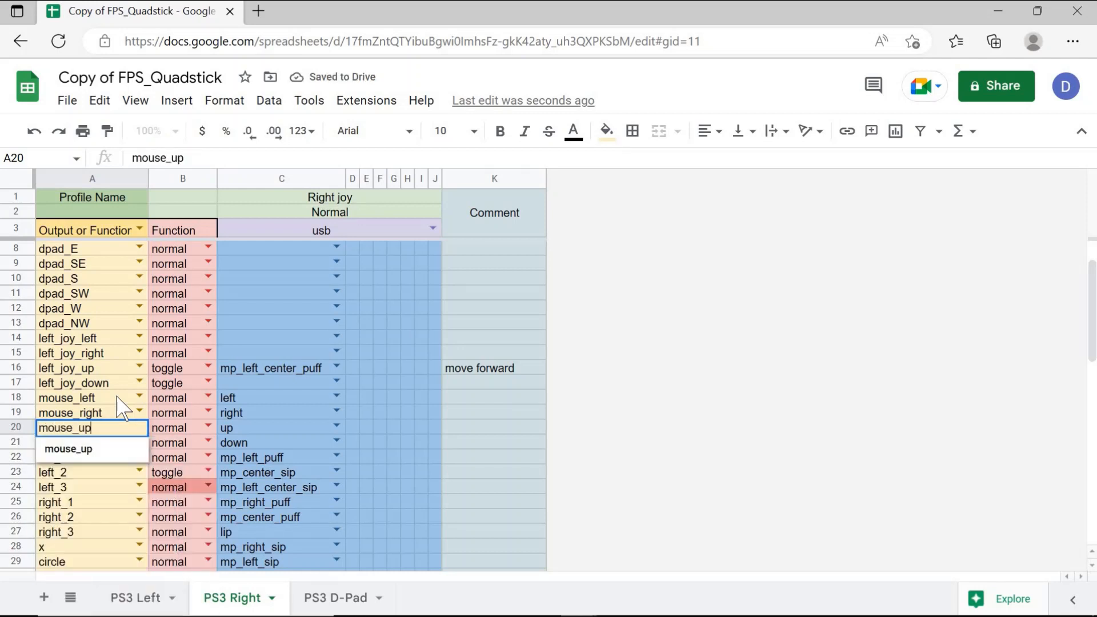
pyautogui.press('Return')
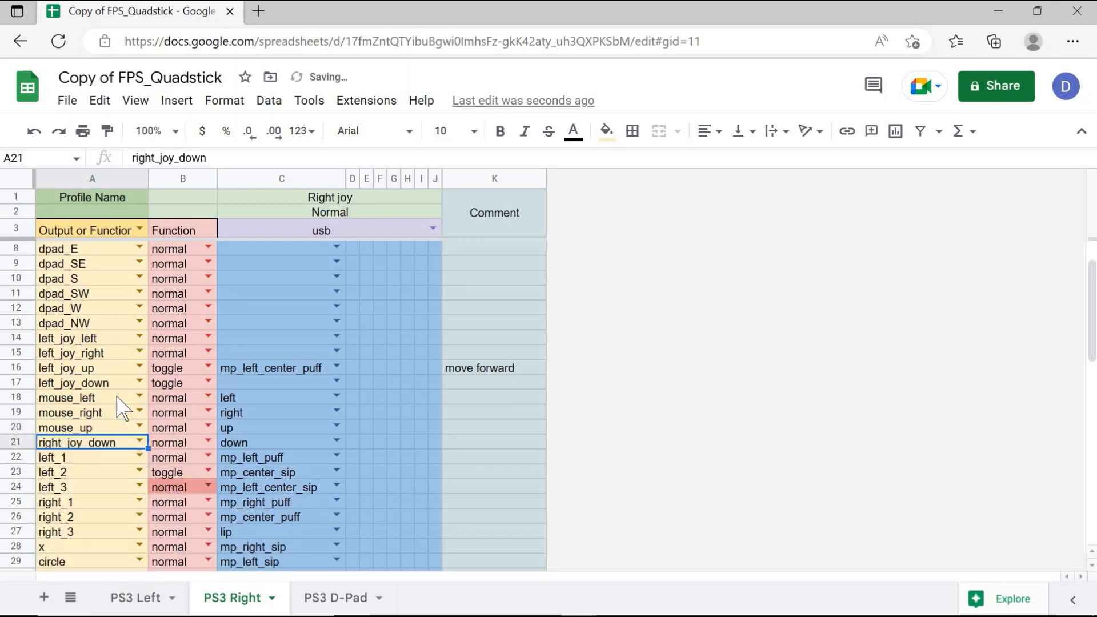
pyautogui.write('mouse')
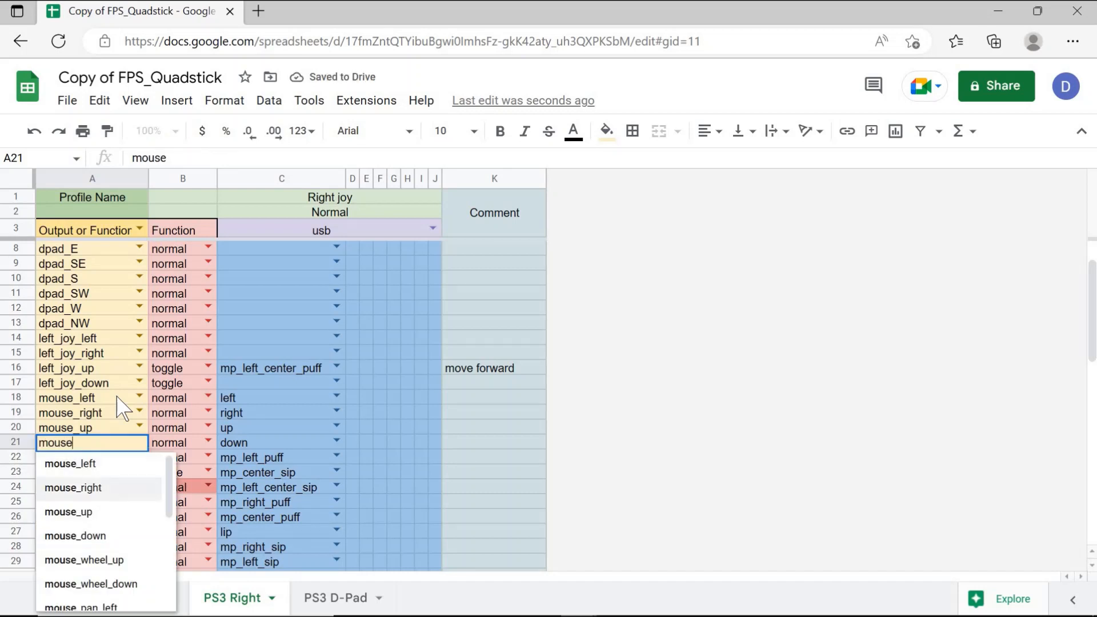
pyautogui.click(75, 535)
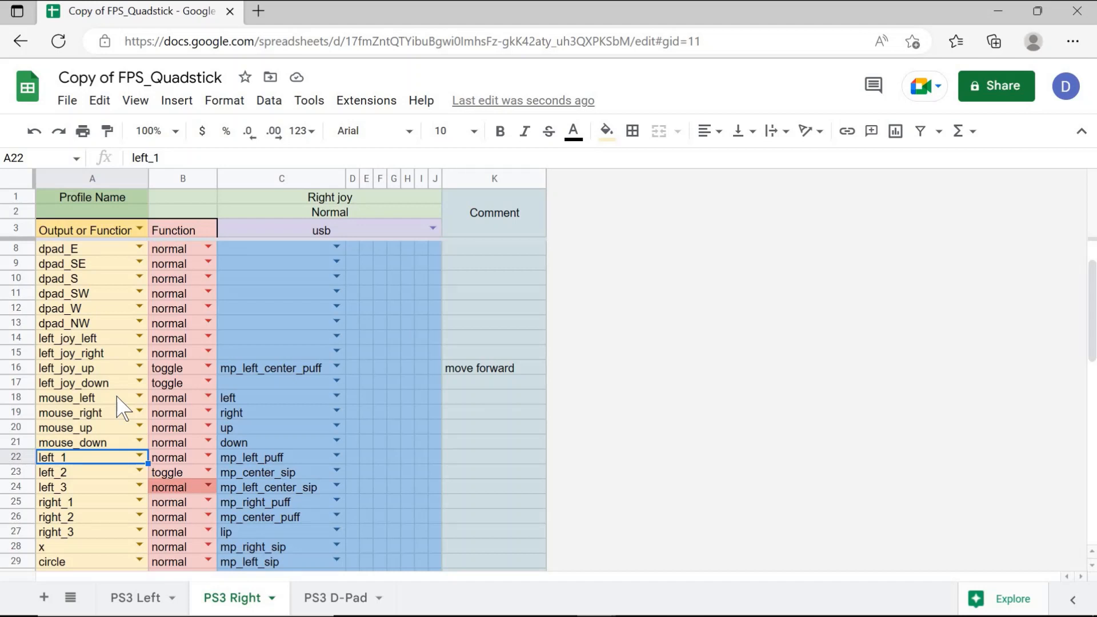
pyautogui.moveTo(384, 97)
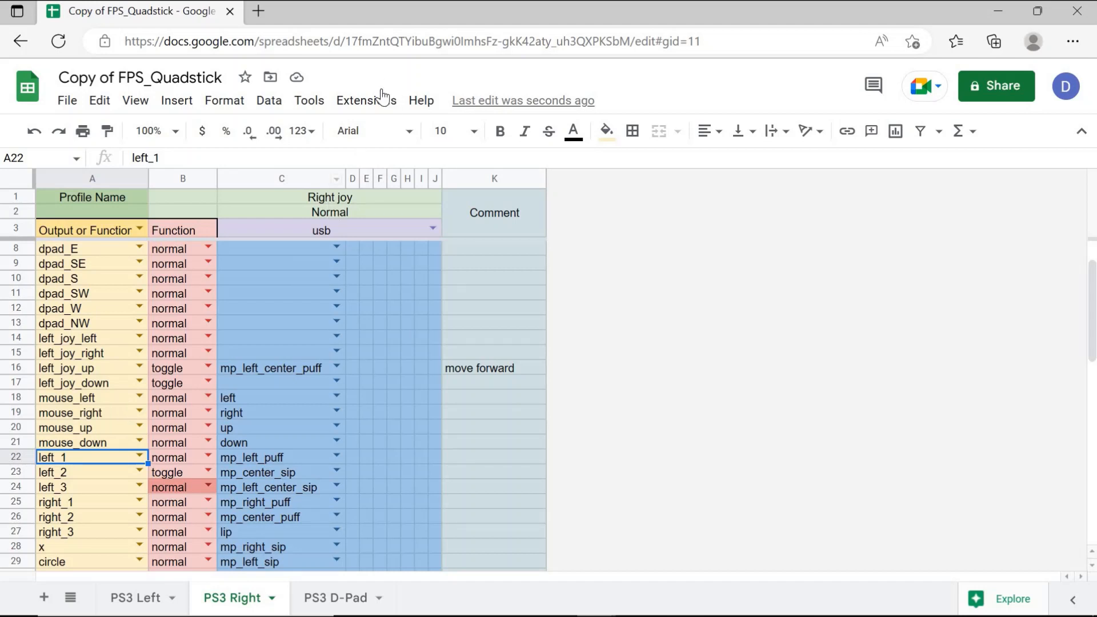
pyautogui.click(366, 100)
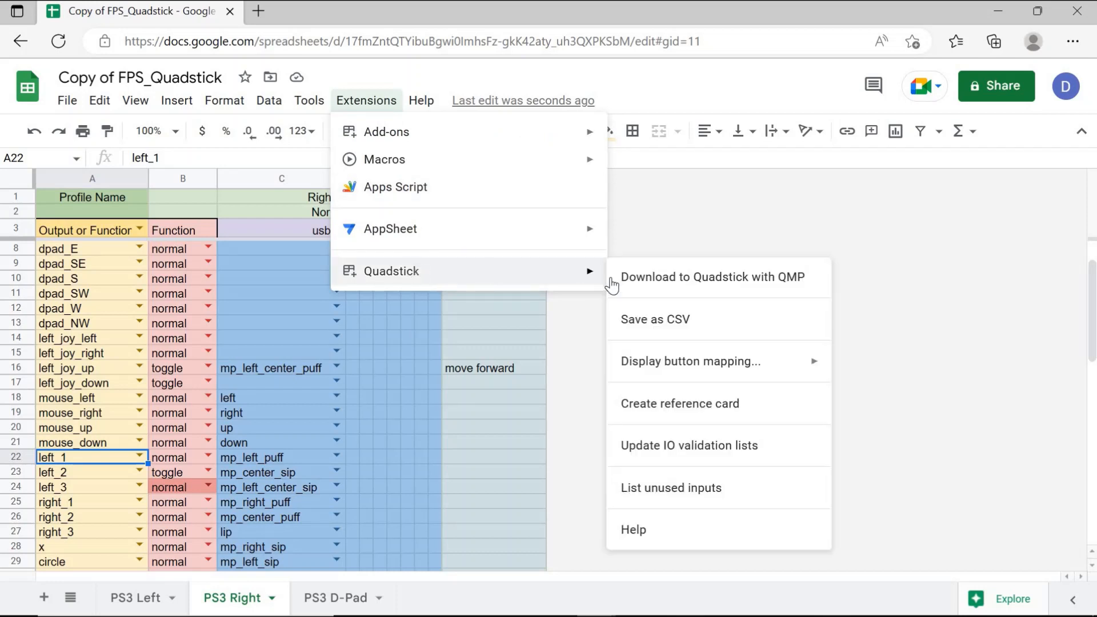
pyautogui.moveTo(356, 369)
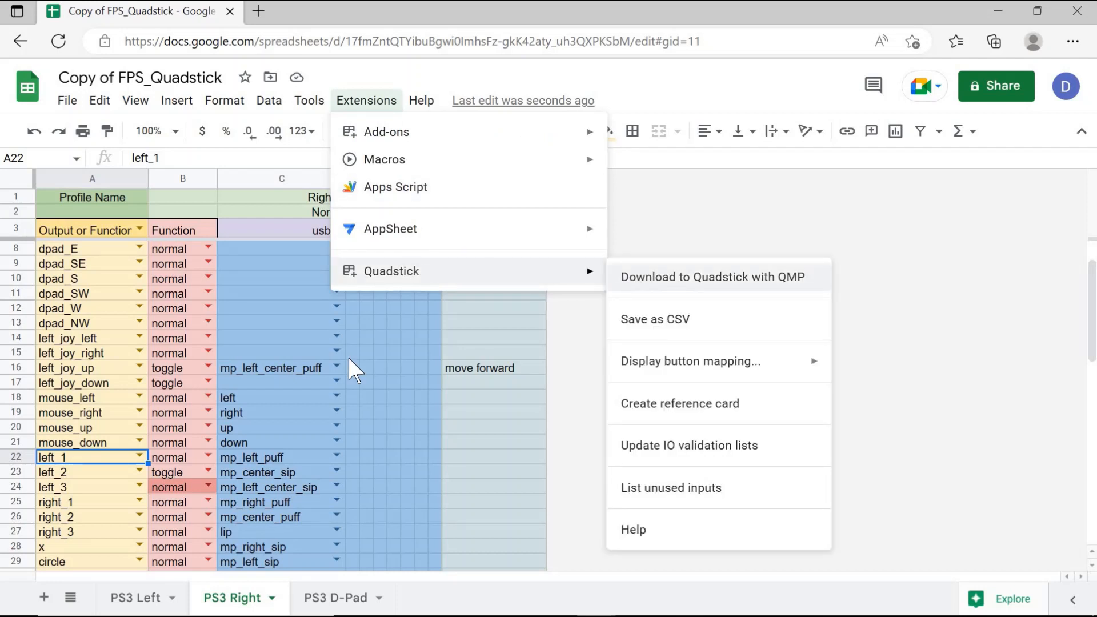
pyautogui.click(279, 367)
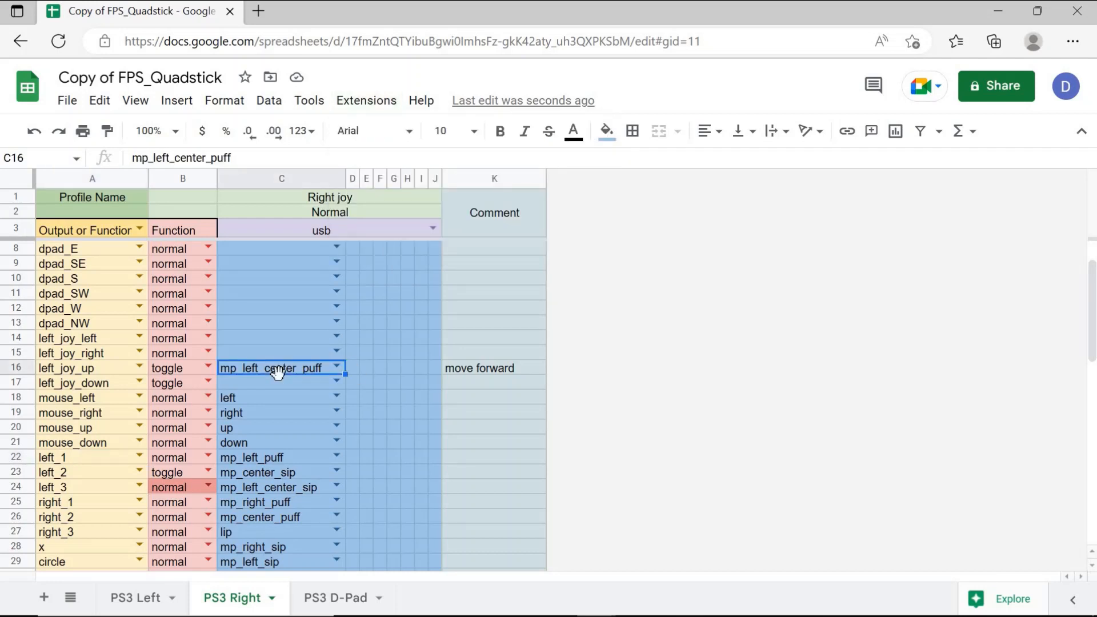